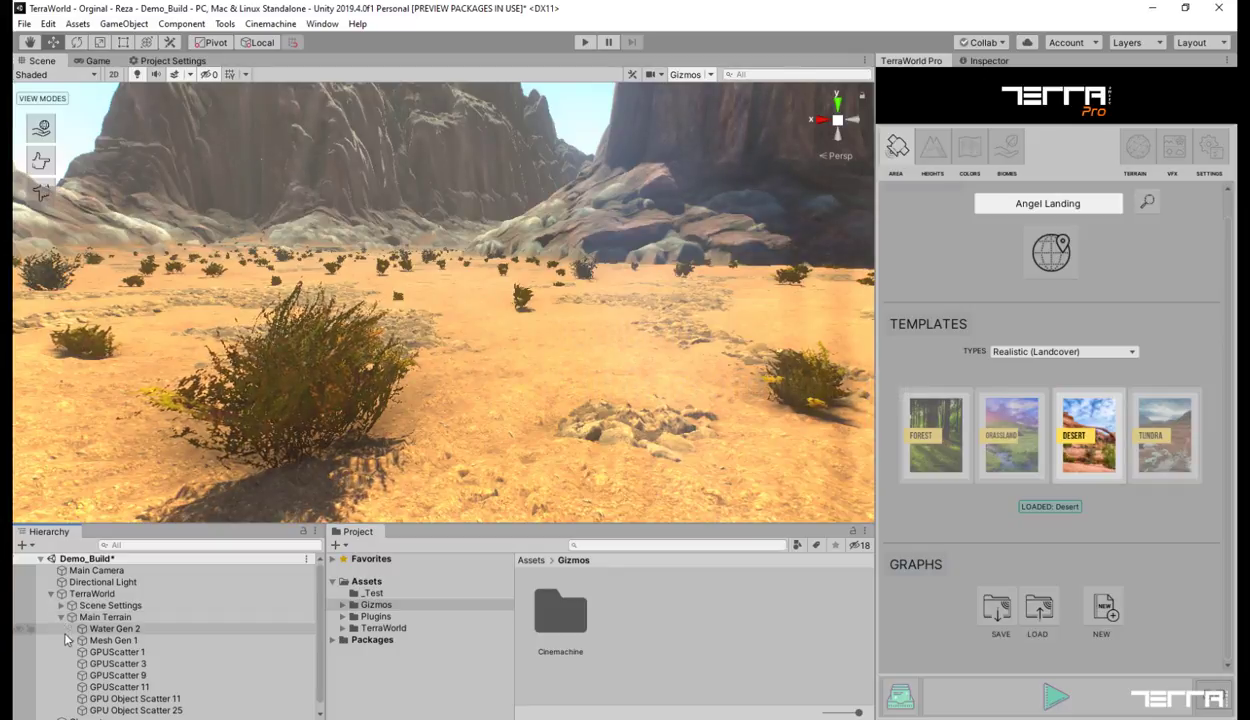
Step: Select GPUScatter 1, then review GPU scatter placement settings in the TerraWorld Biomes graph
click(117, 651)
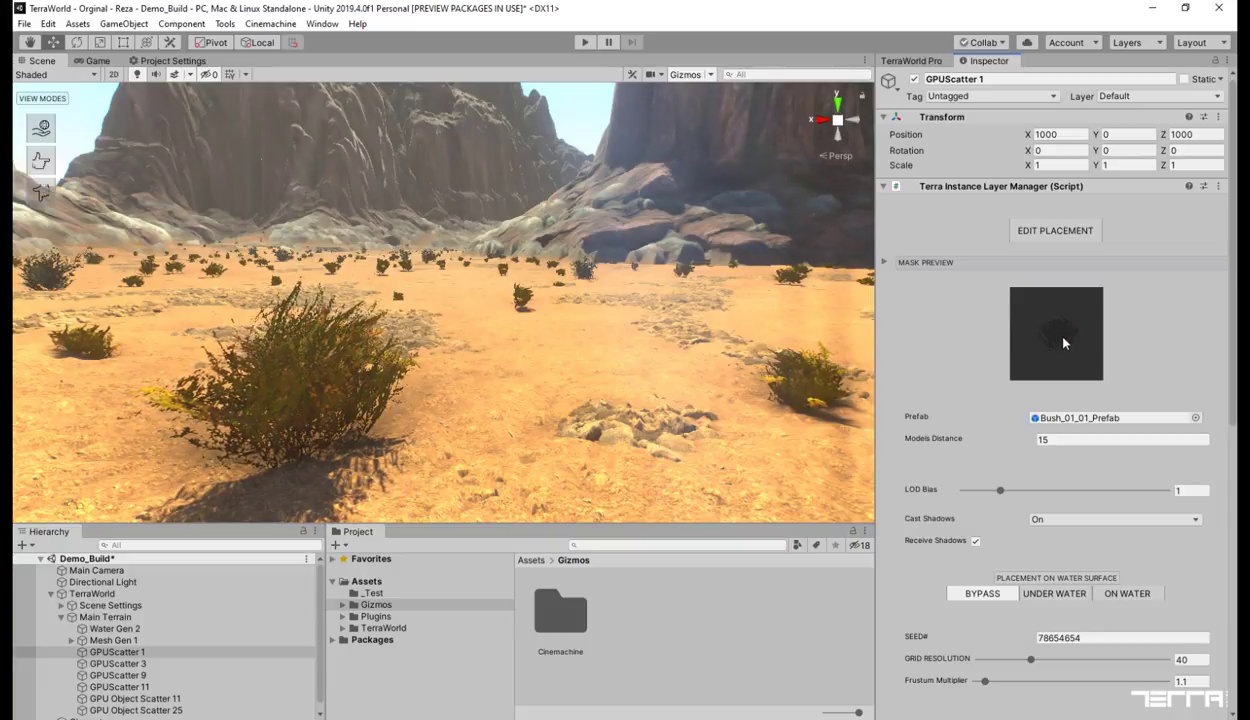
click(909, 60)
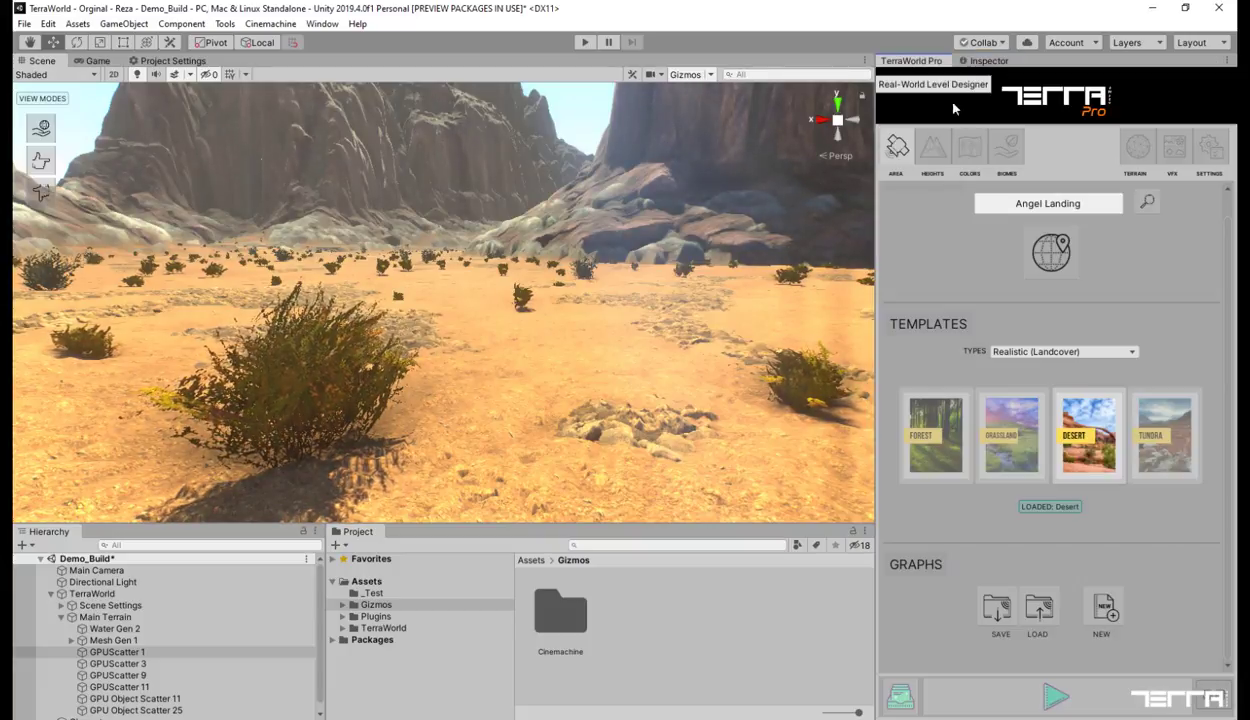
click(1006, 147)
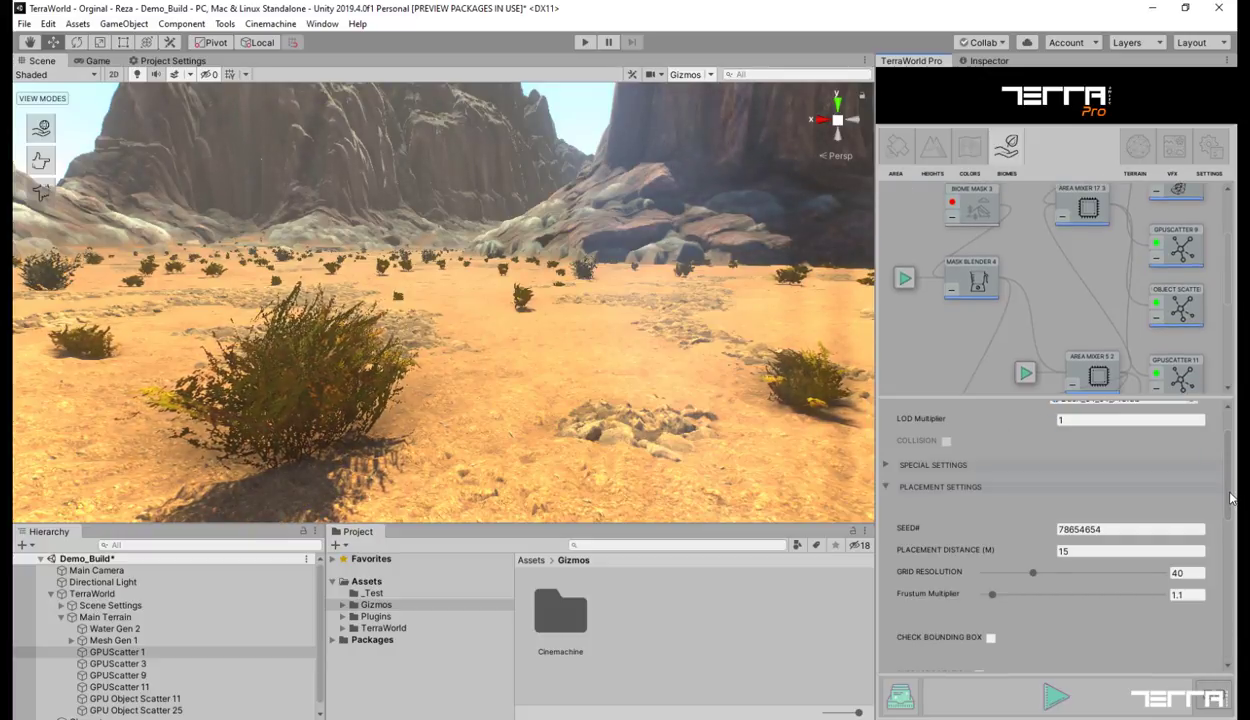
scroll(down, 3)
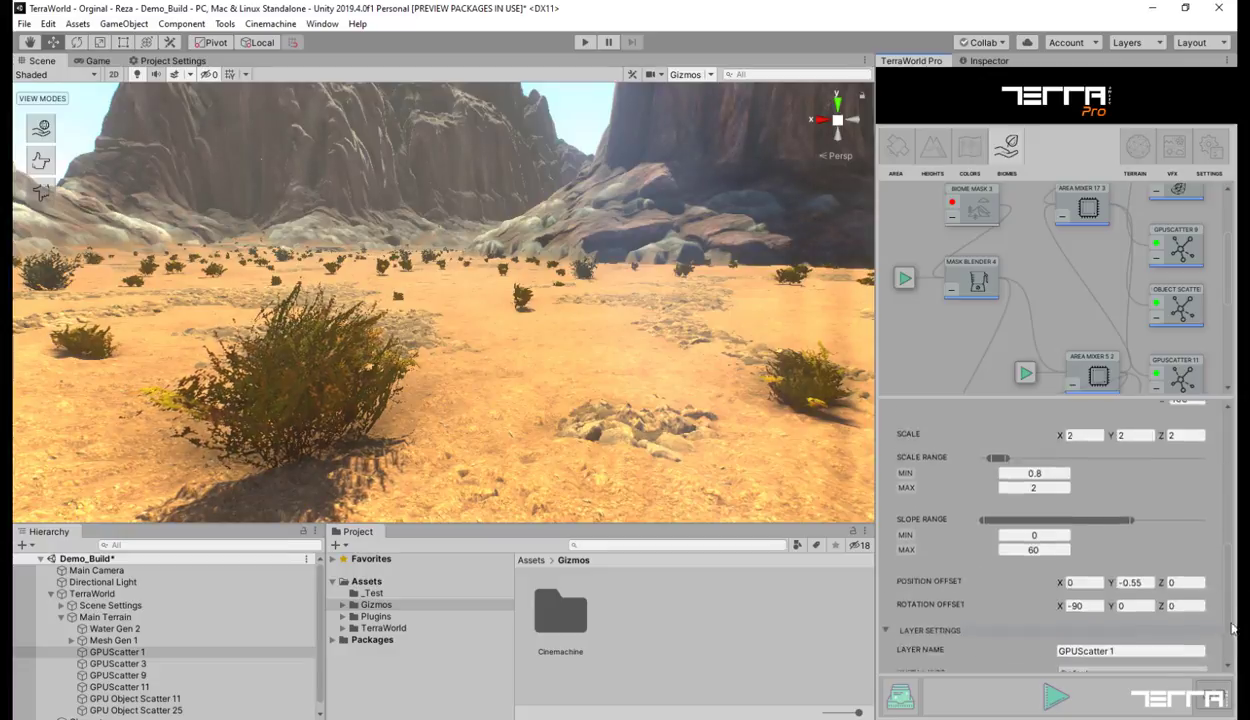
scroll(down, 3)
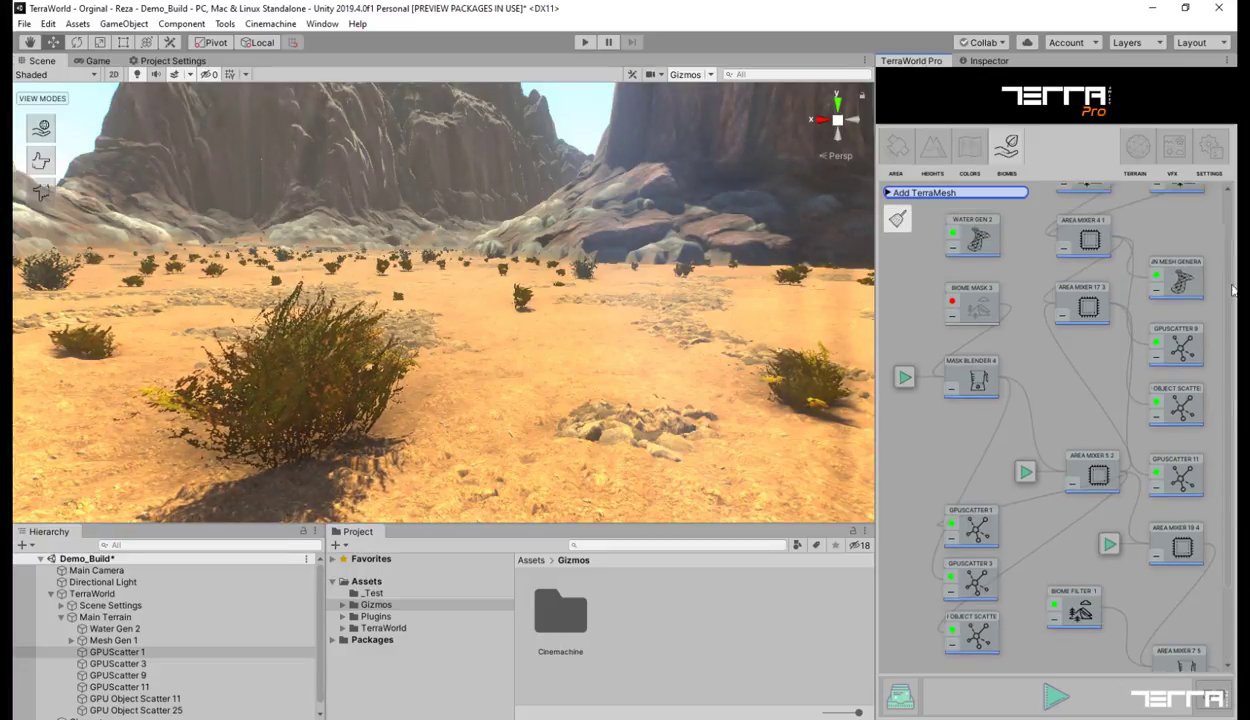
Step: Use Add TerraMesh to create a Grass Scatter node in the Biomes graph
click(918, 213)
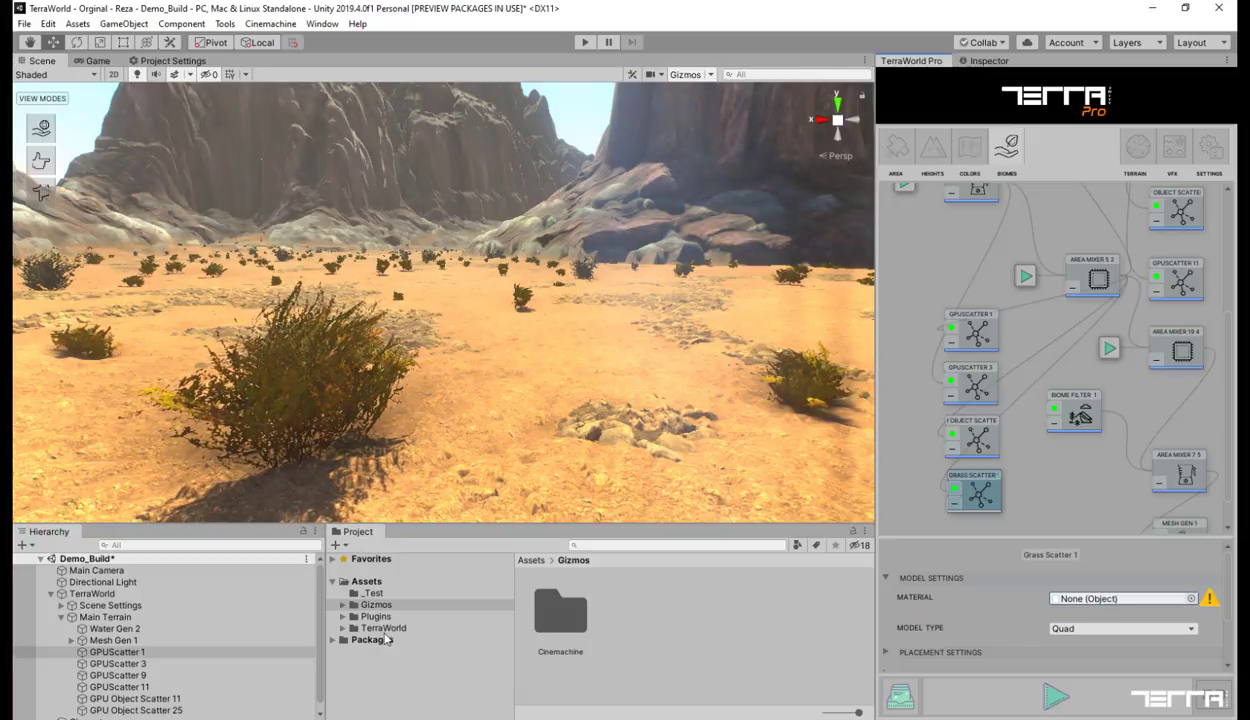
Step: Browse to TerraUnity > Grass N Flower > Material and assign Meadow_Dry1 to the node
click(383, 628)
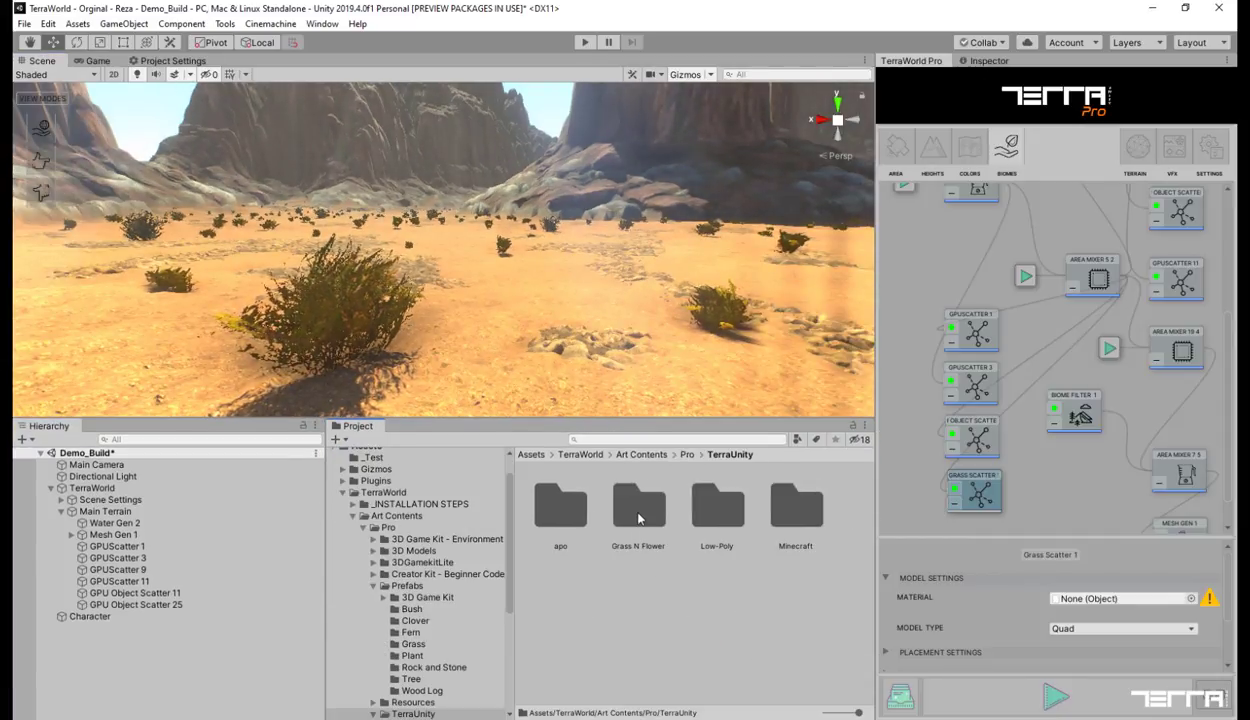
double_click(638, 505)
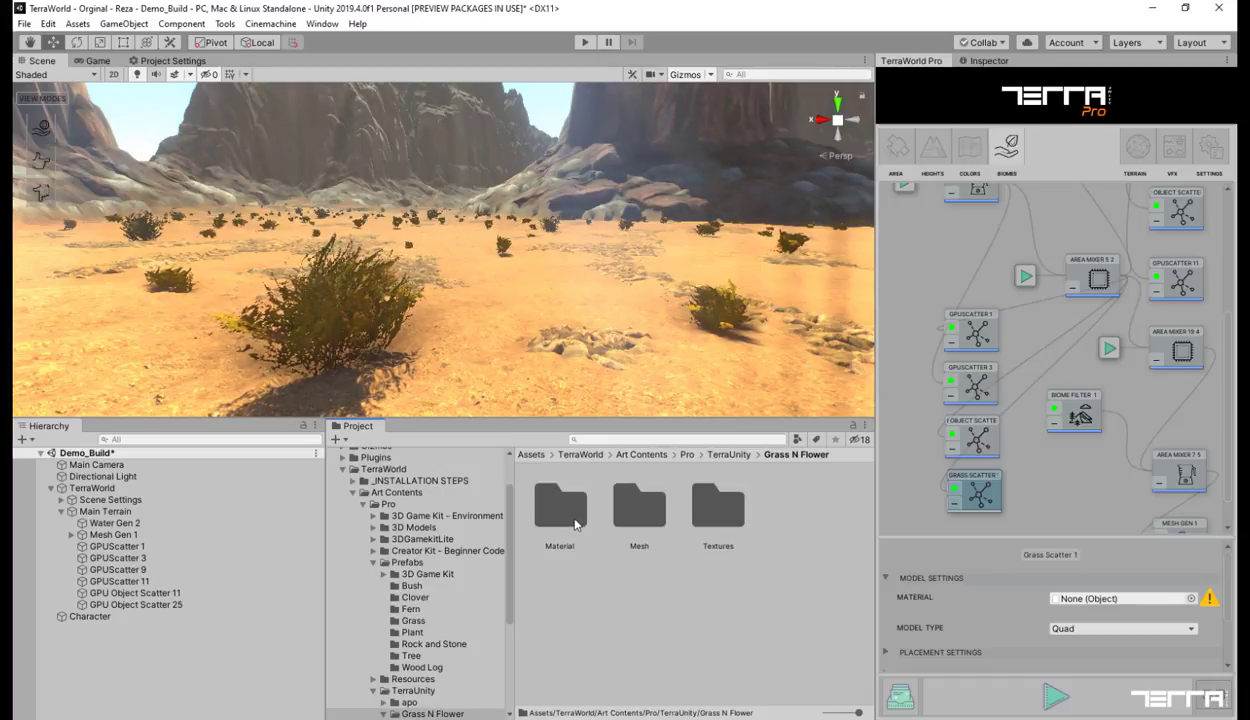
double_click(559, 505)
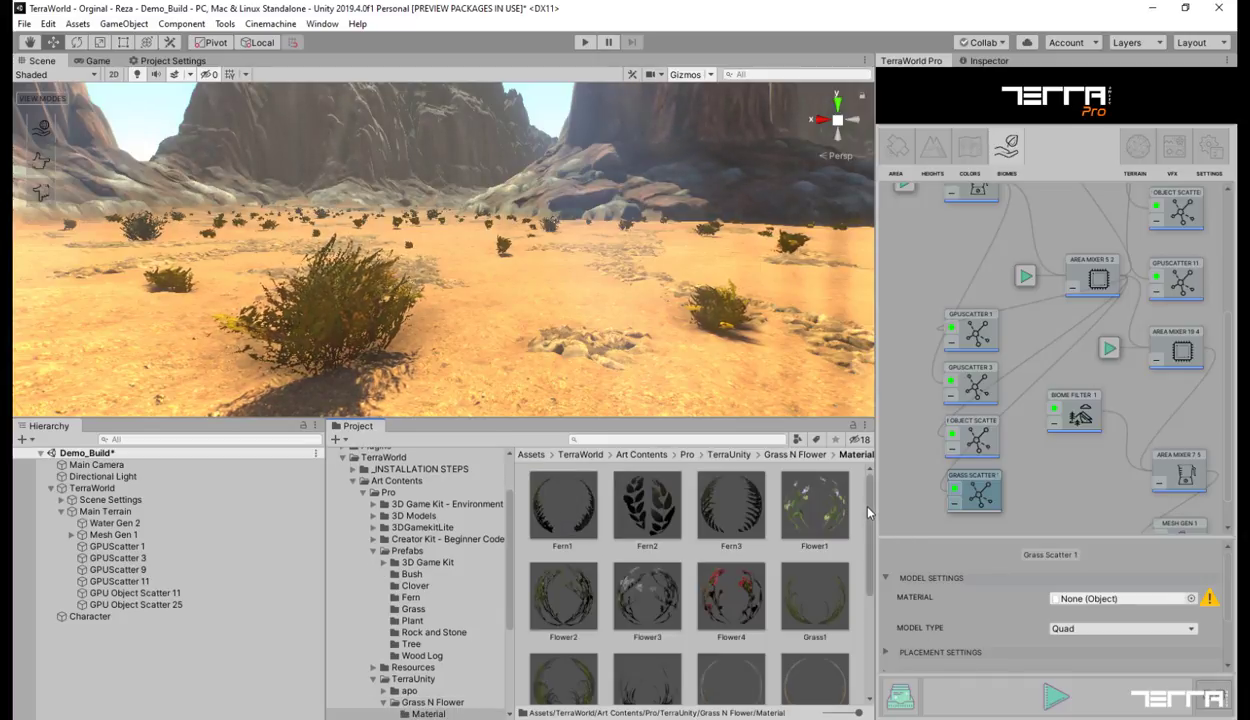
scroll(down, 3)
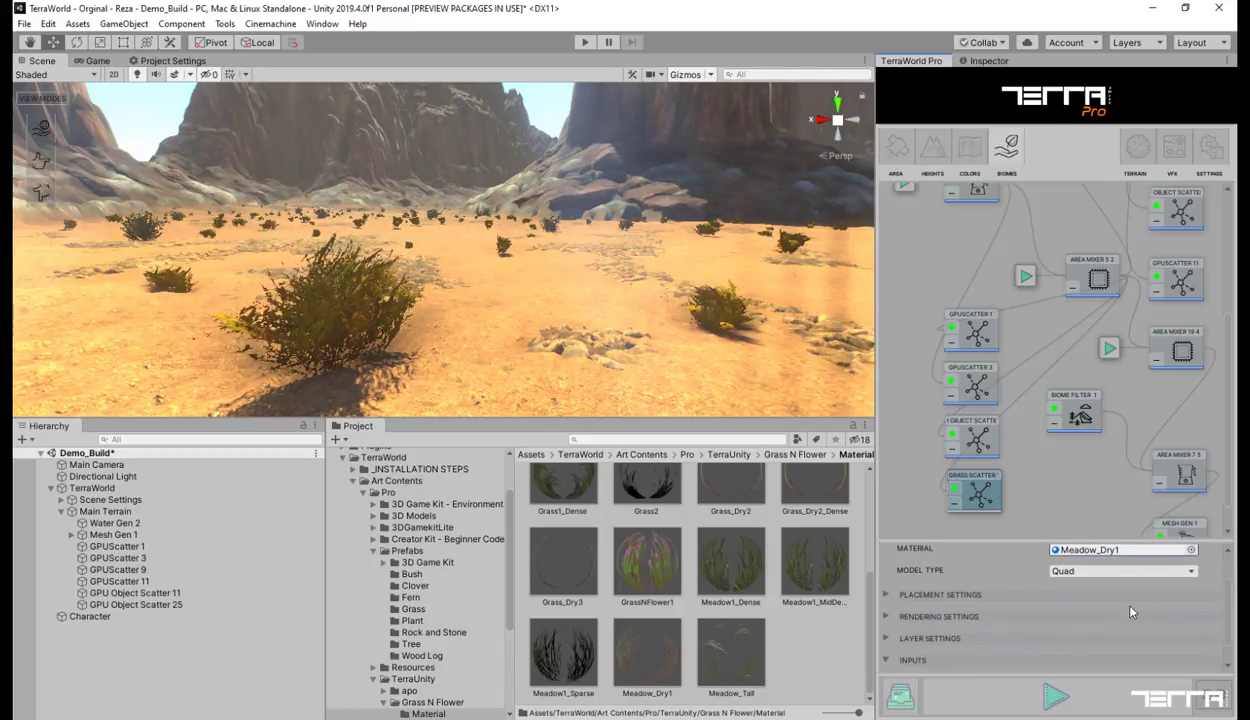
Step: Keep the Quad model type and review the grass placement and rendering settings
click(1120, 571)
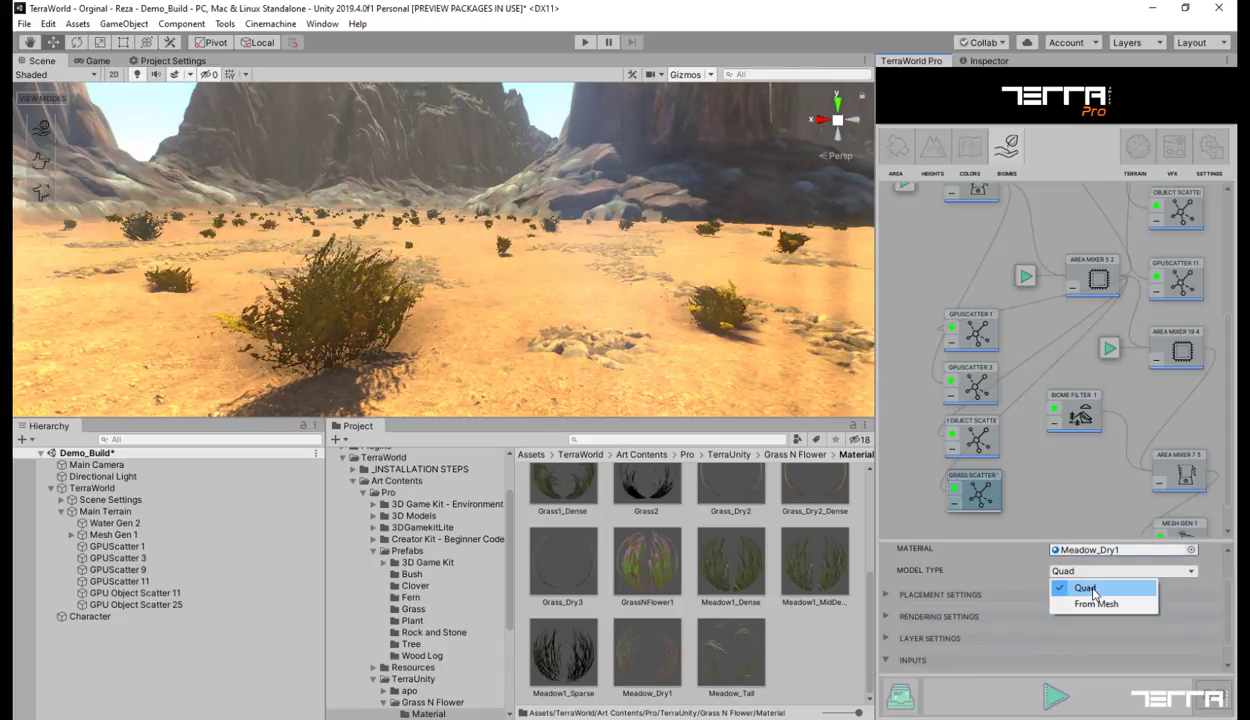
click(1085, 588)
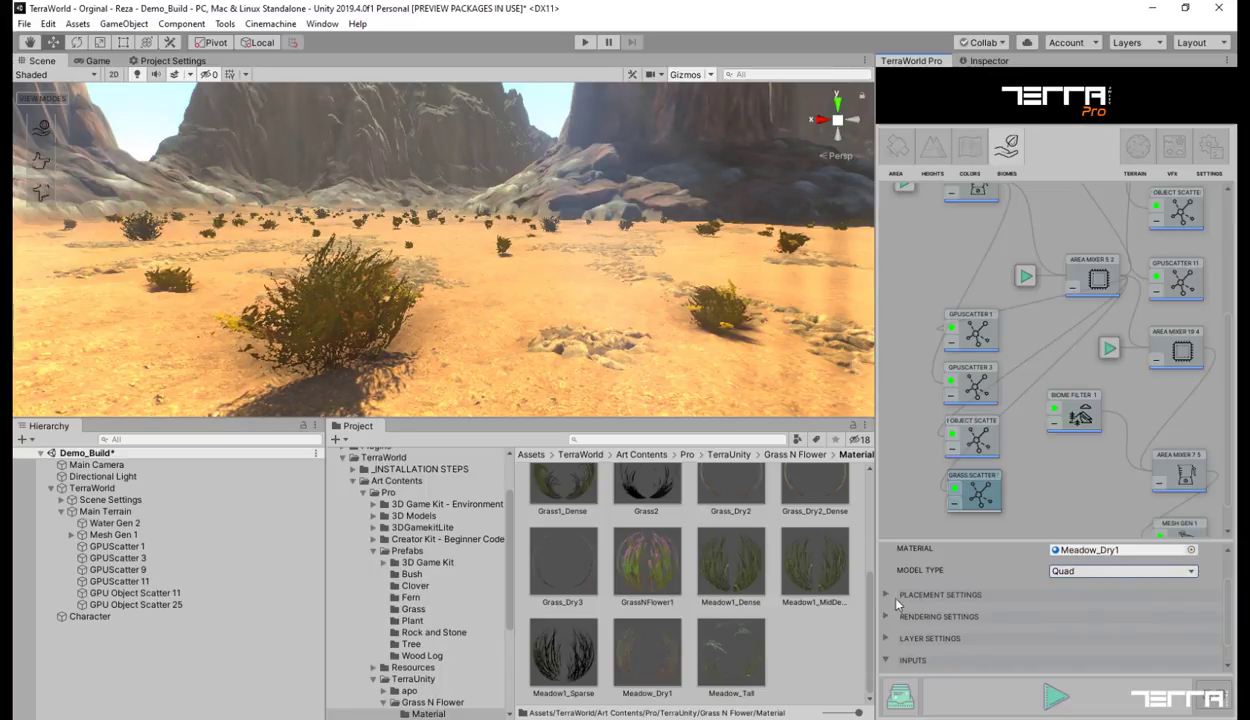
click(886, 594)
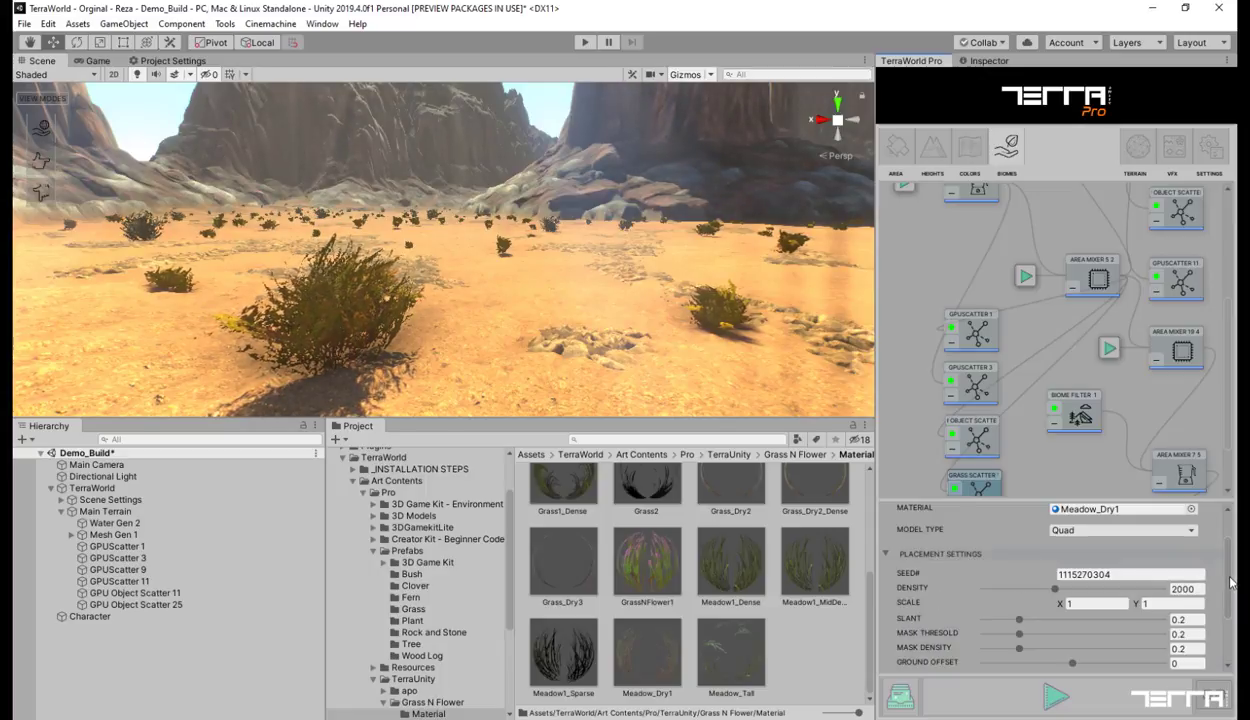
scroll(down, 3)
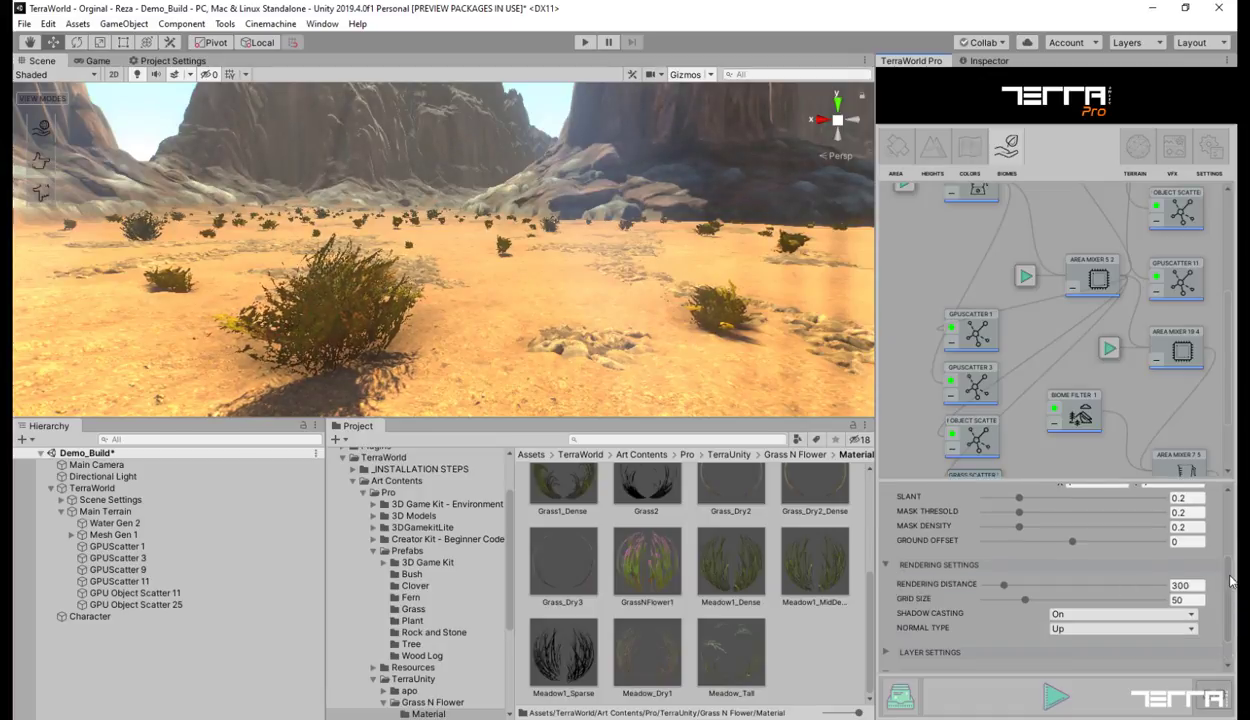
scroll(down, 3)
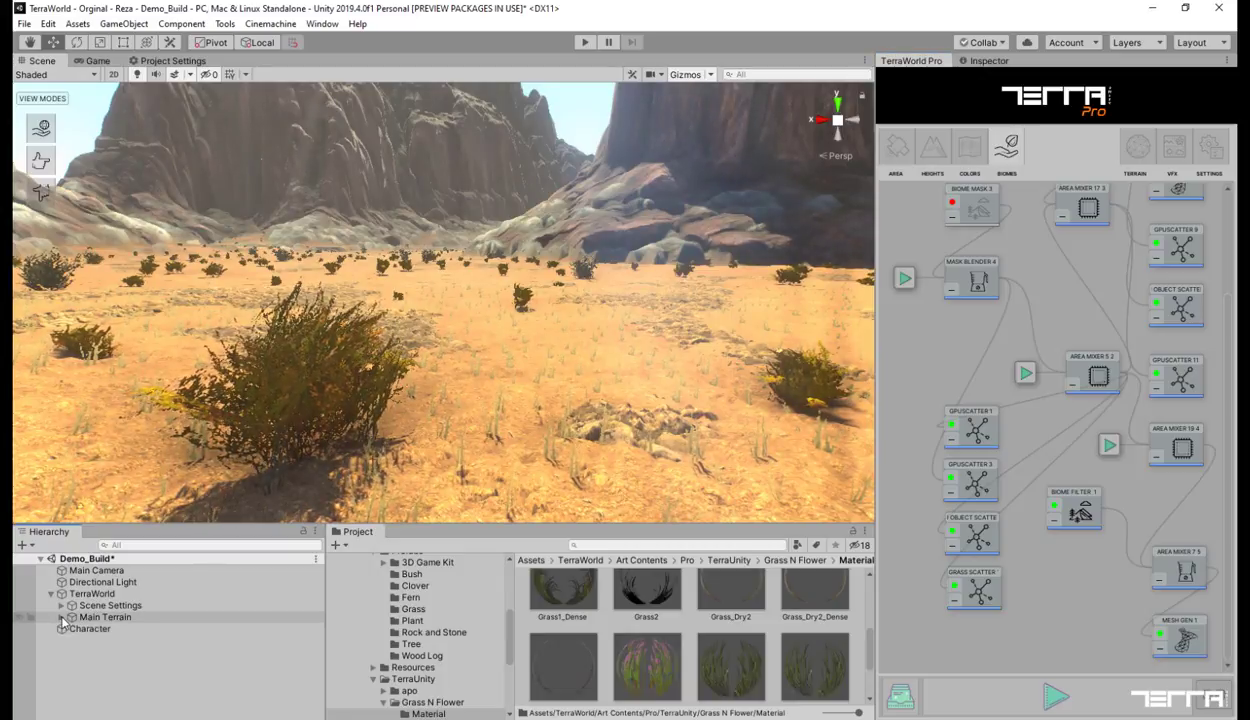
Step: Expand Main Terrain and Grass & Plants and select Grass Scatter 1
click(70, 617)
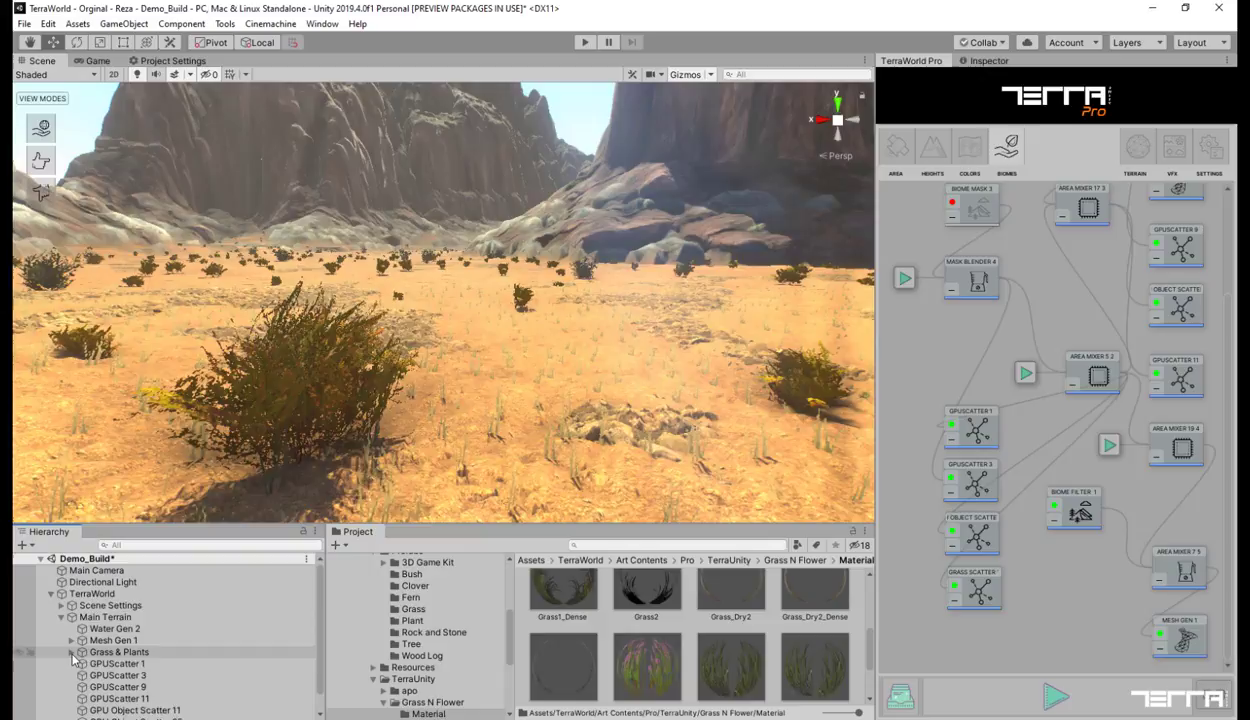
click(130, 663)
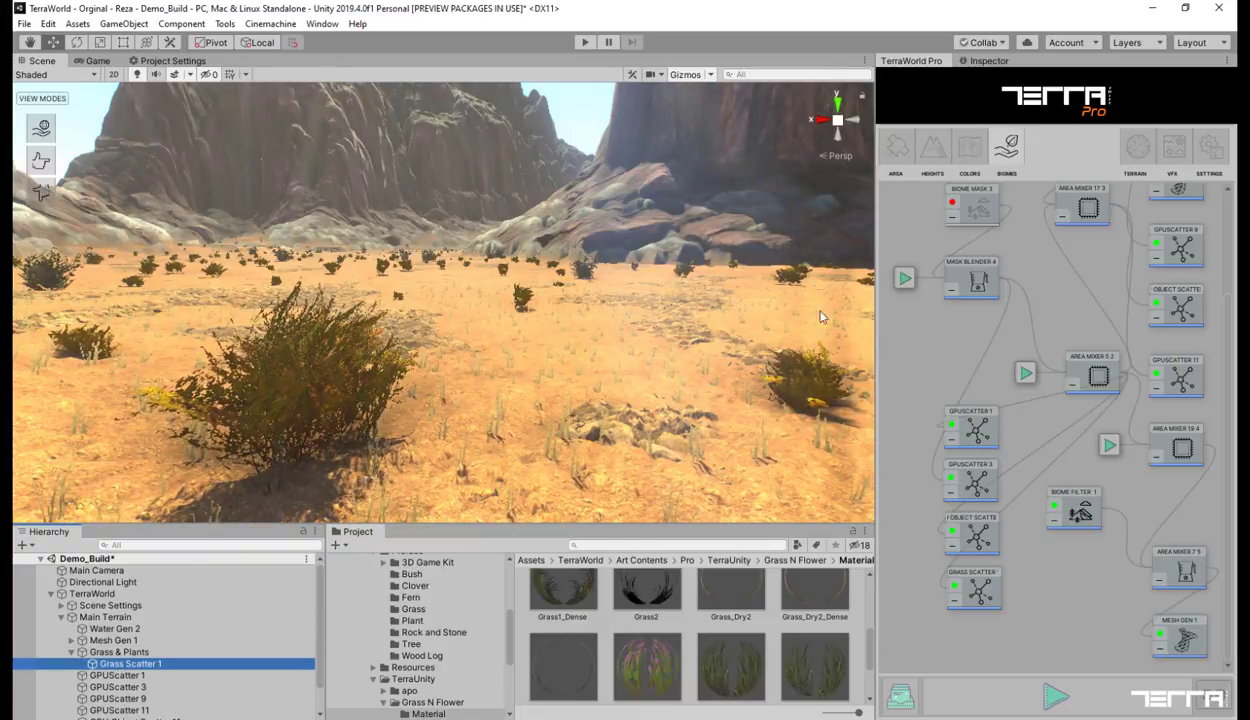
click(130, 663)
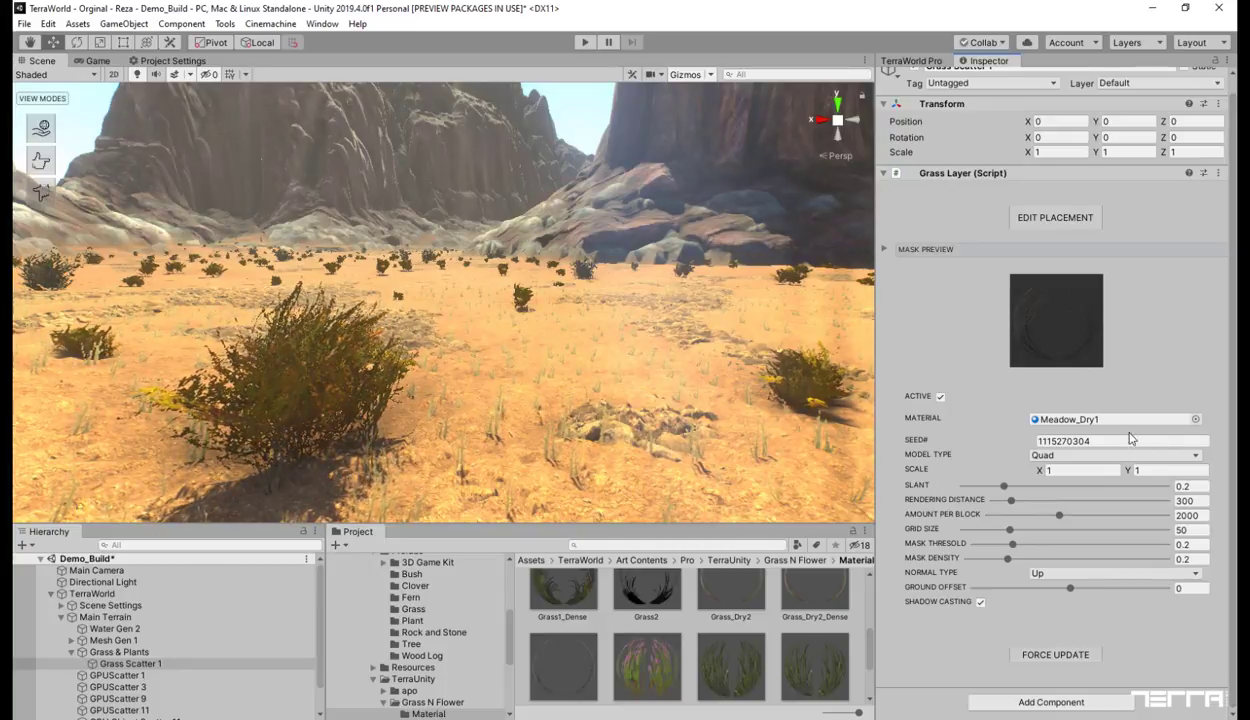
Step: Set the grass Scale X and Y to 3 and choose a Model Type
click(1080, 470)
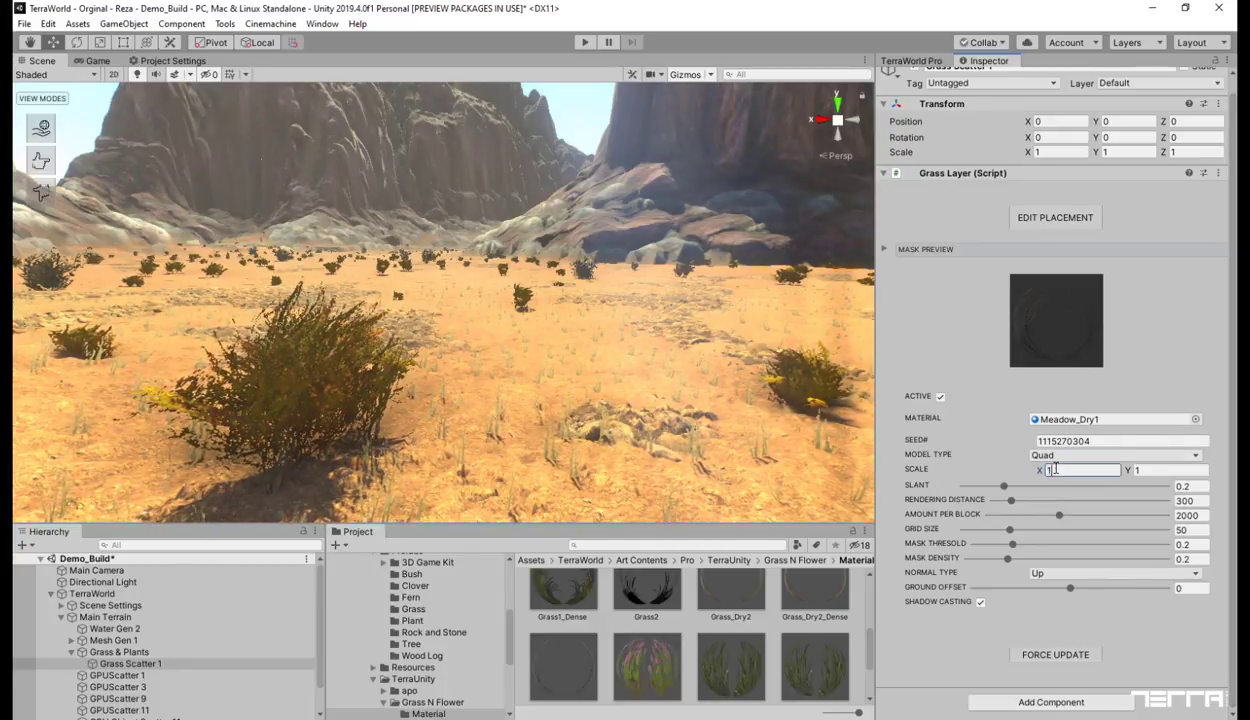
text(3)
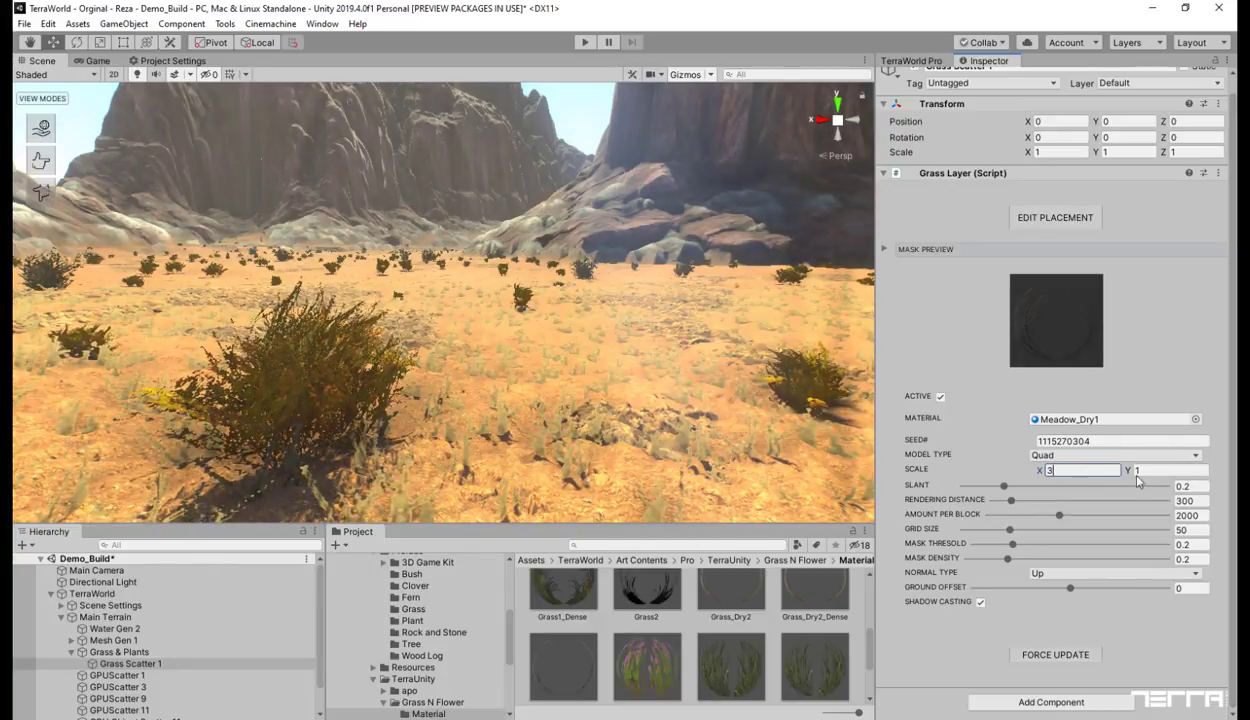
click(1170, 470)
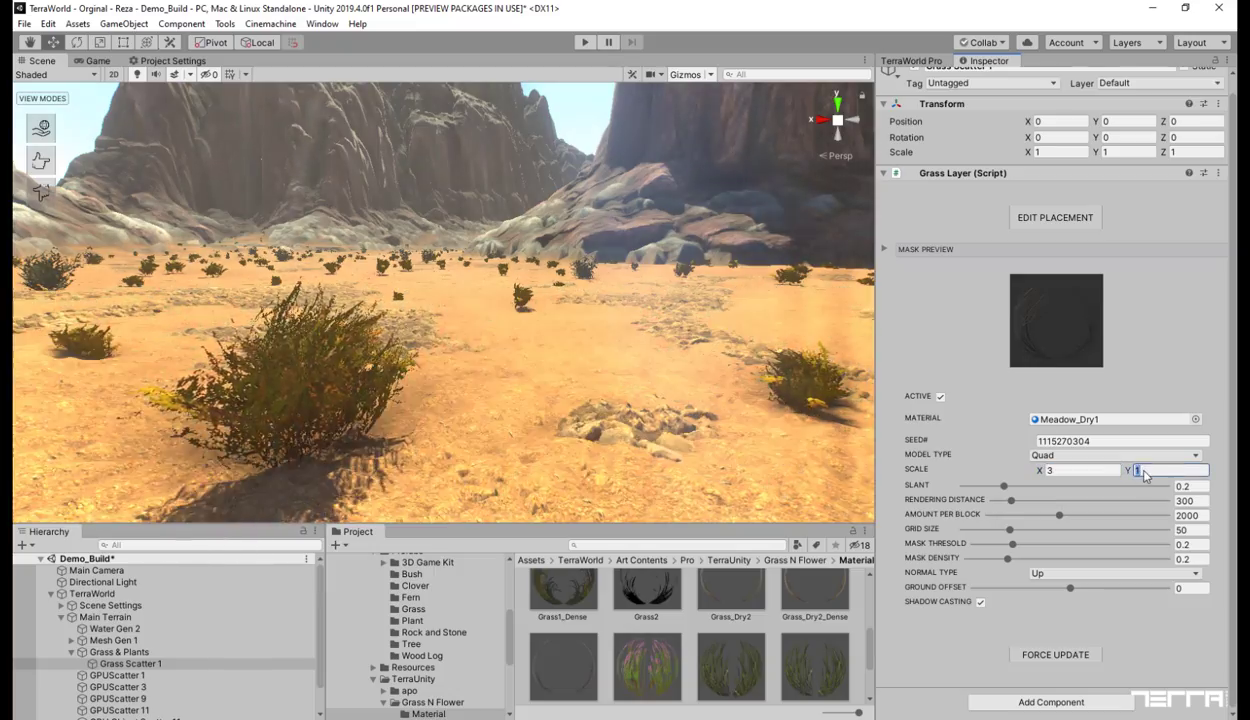
text(3)
click(1191, 529)
text(40)
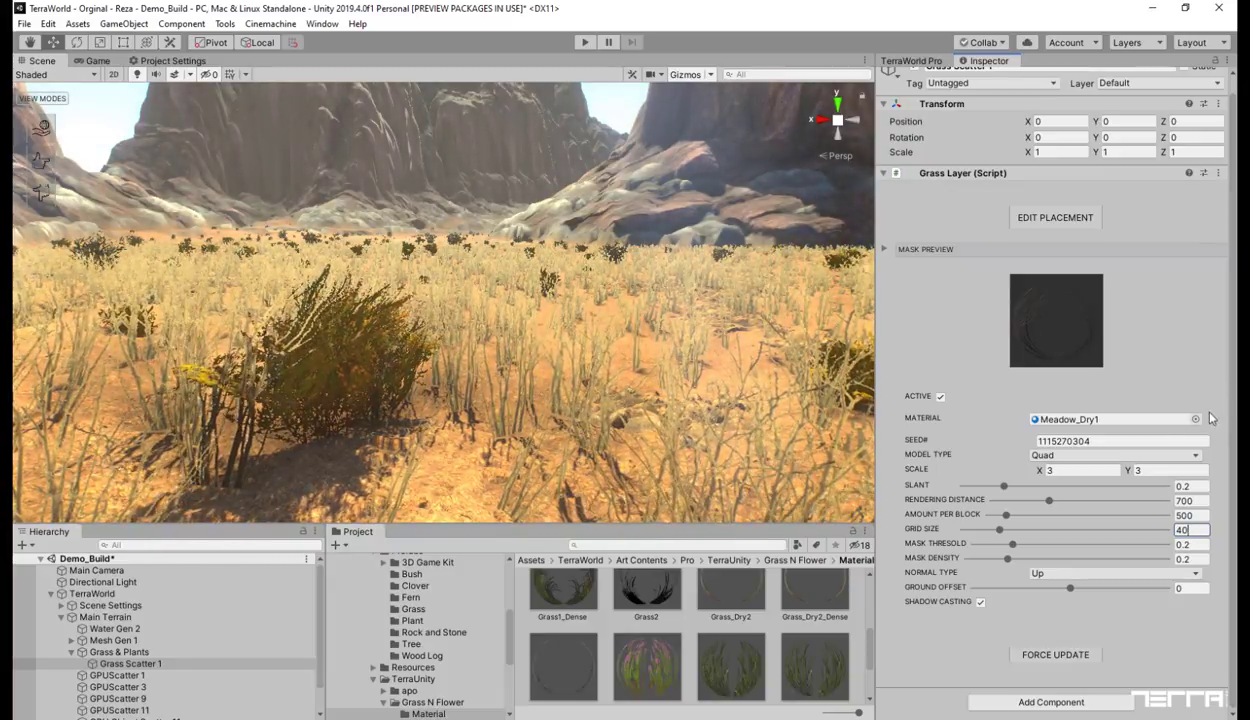
click(1113, 455)
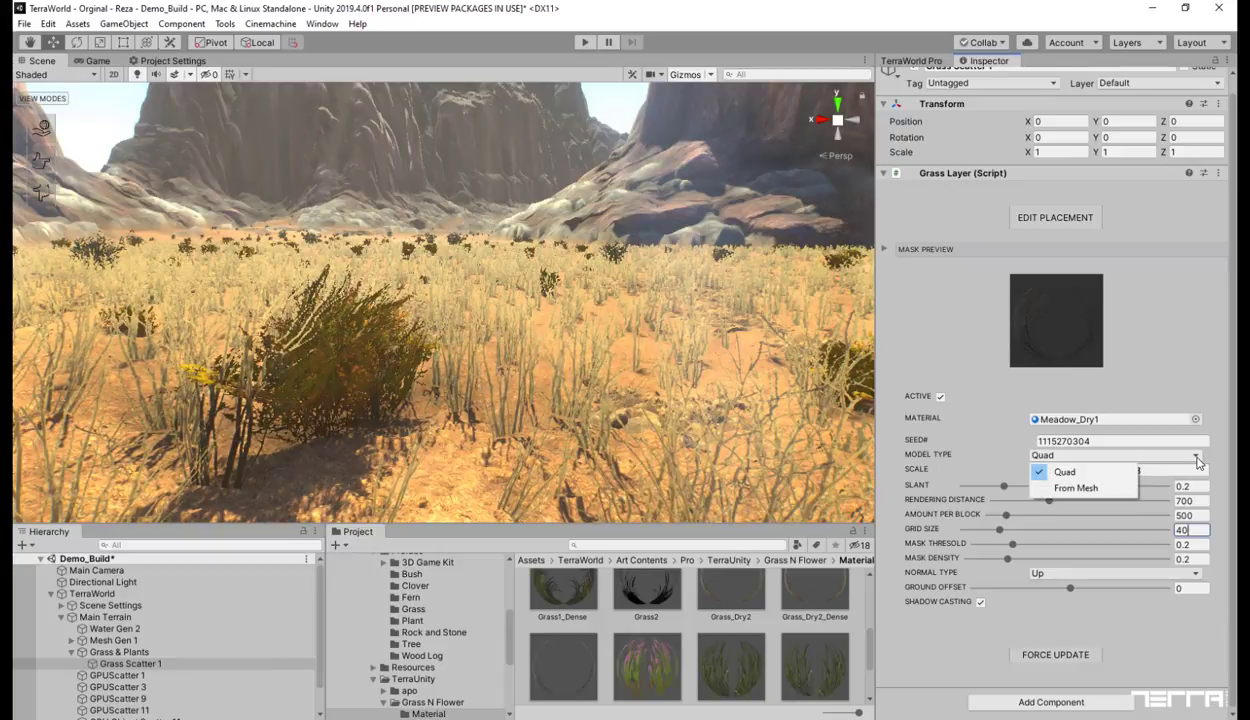
click(1075, 488)
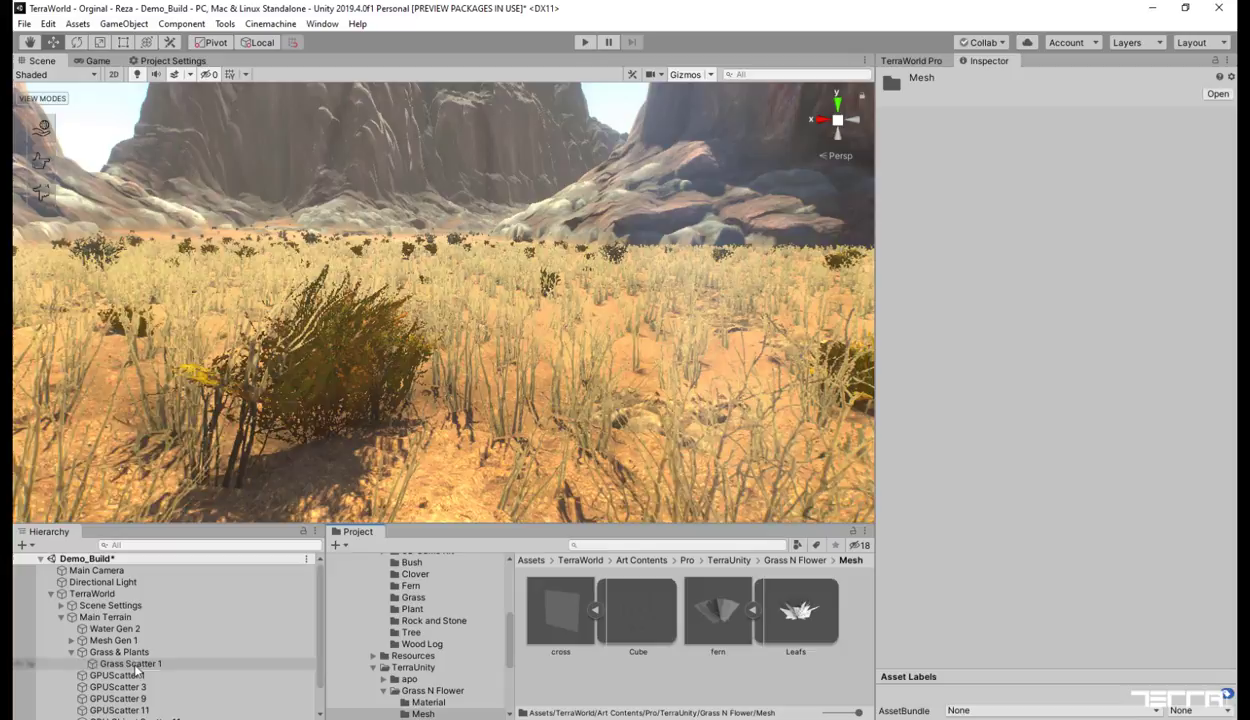
Step: Give Grass Scatter 1 the Leafs mesh, 250 per block and grid size 50
click(131, 663)
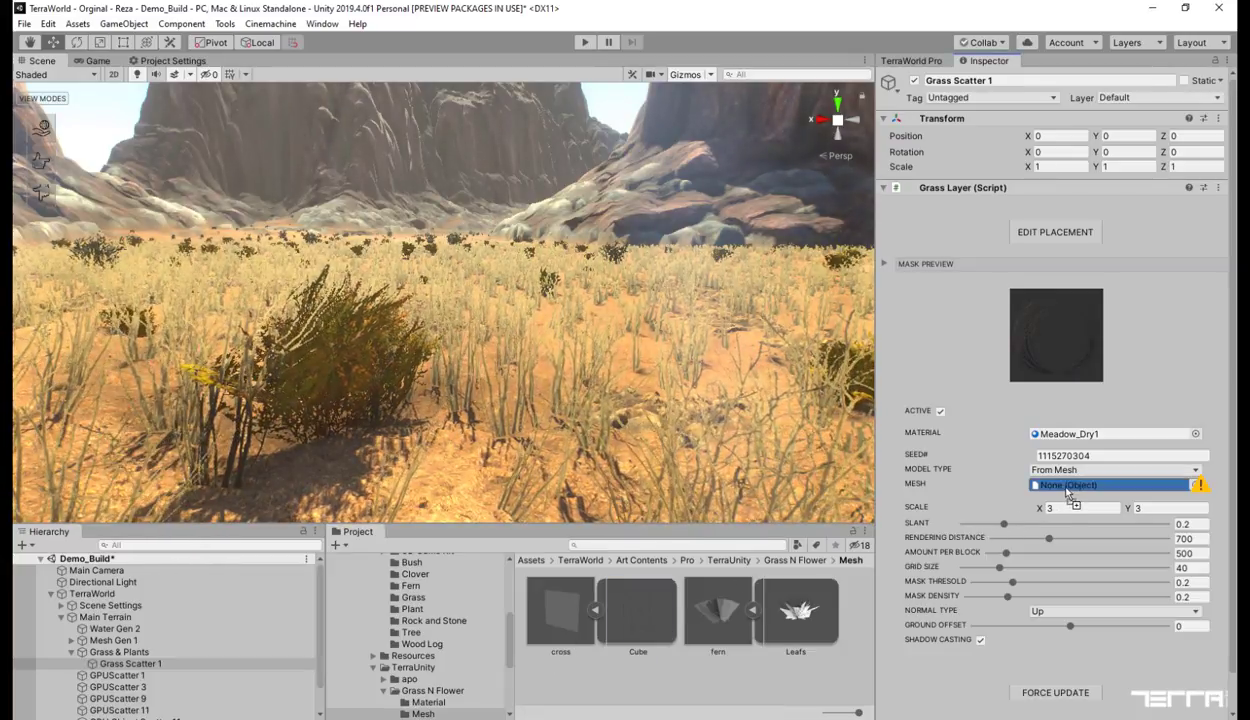
click(1113, 484)
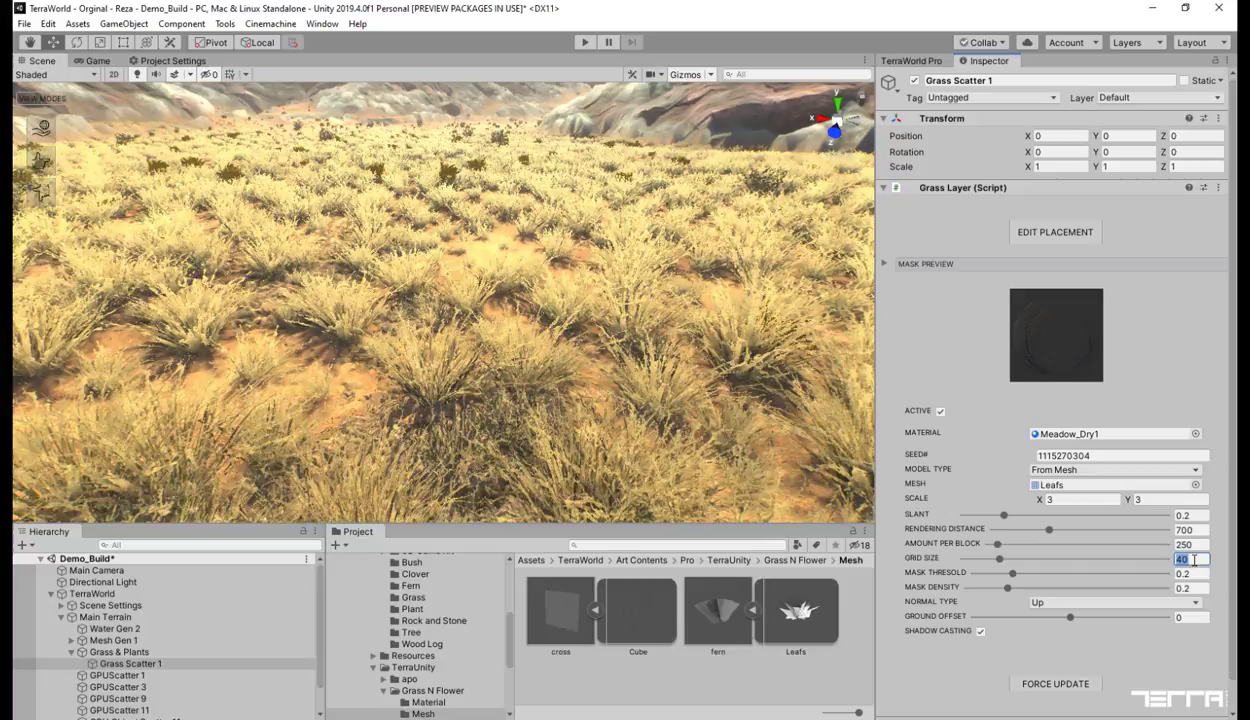
text(50)
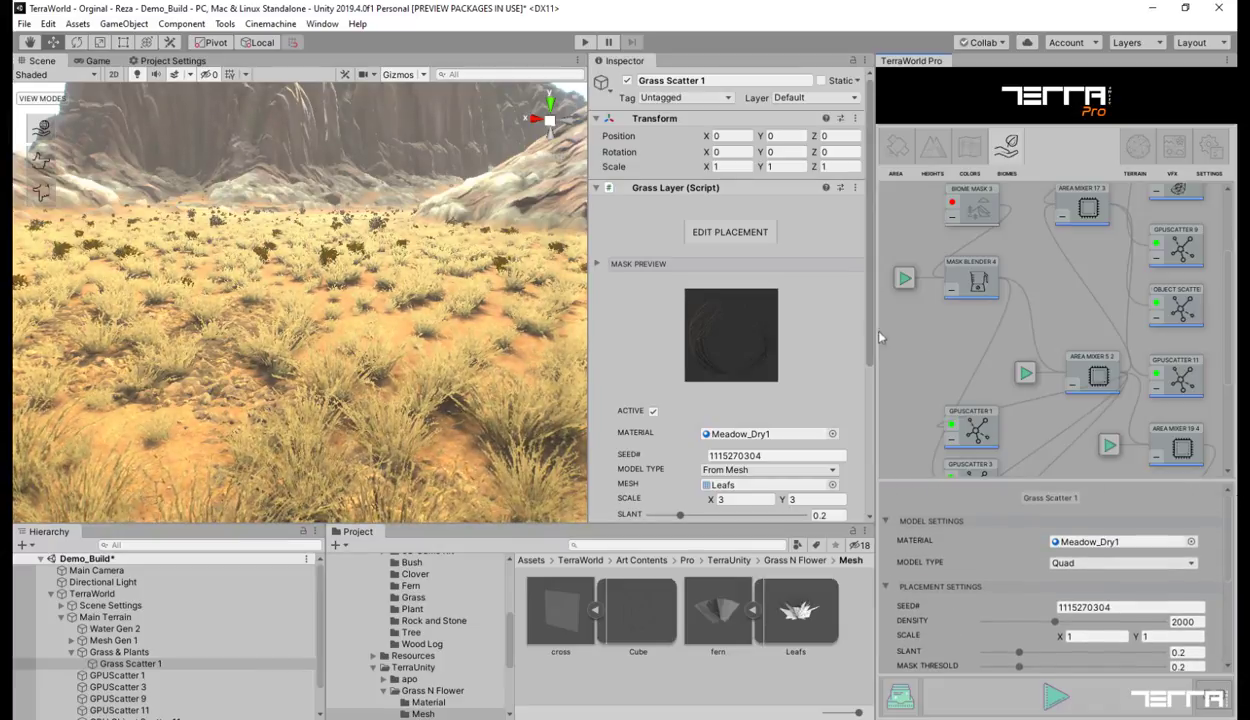
Step: Set the graph's Grass Scatter 1 node to the Leafs mesh, density 250, scale 3
scroll(down, 3)
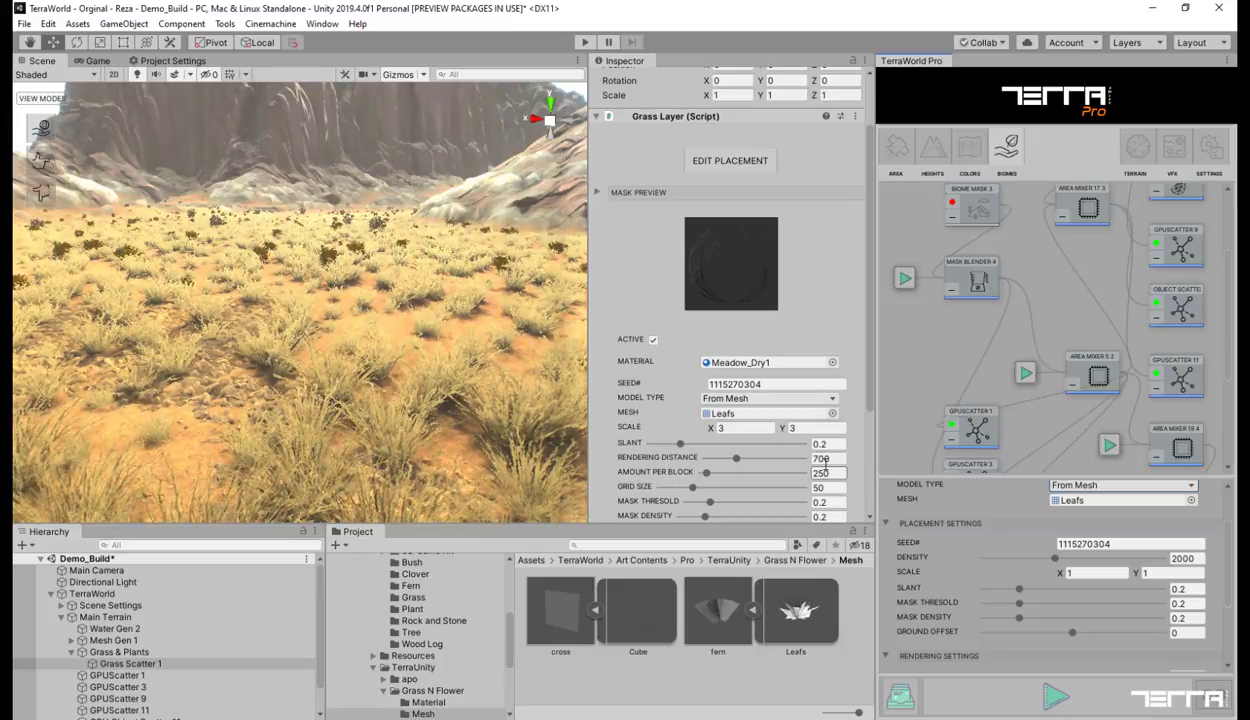
click(1180, 558)
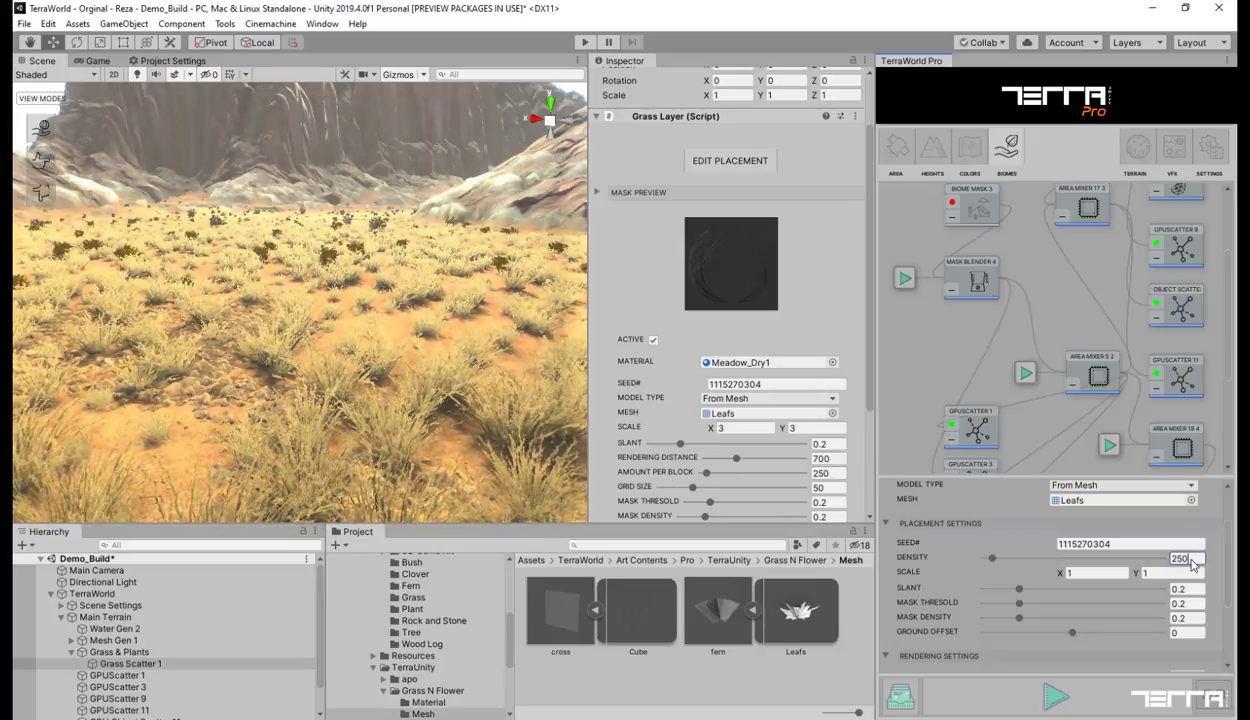
click(1095, 572)
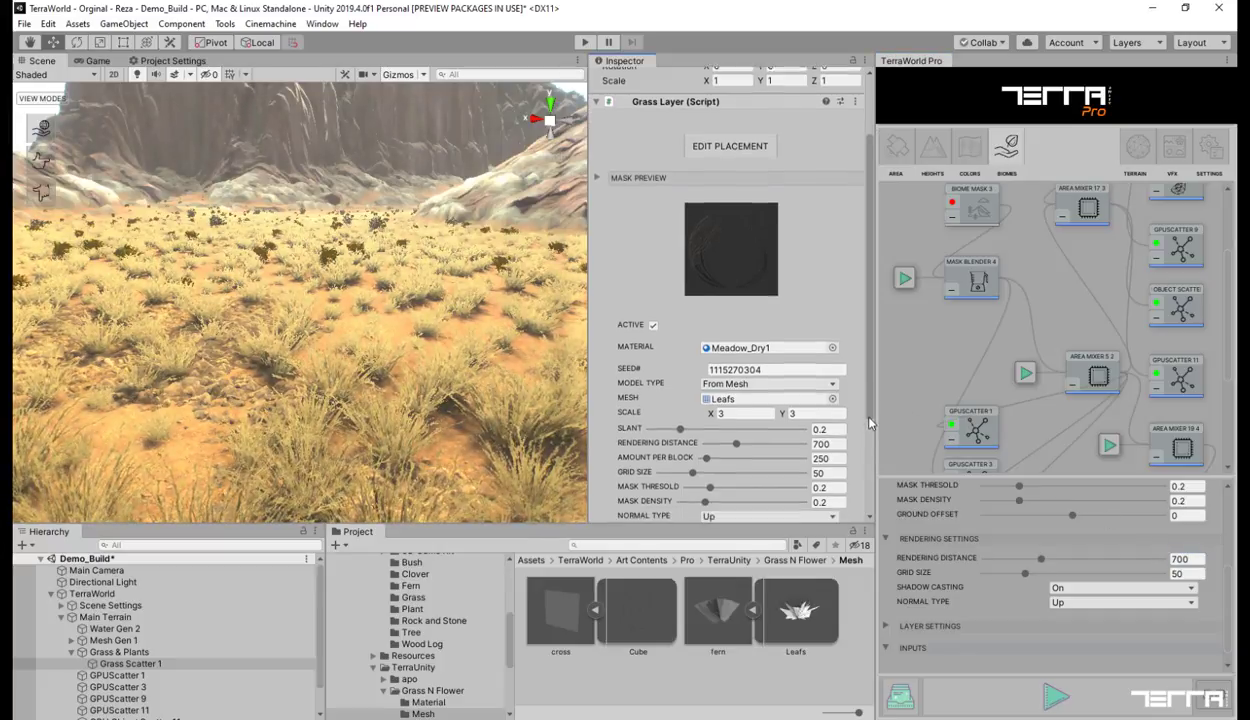
scroll(down, 3)
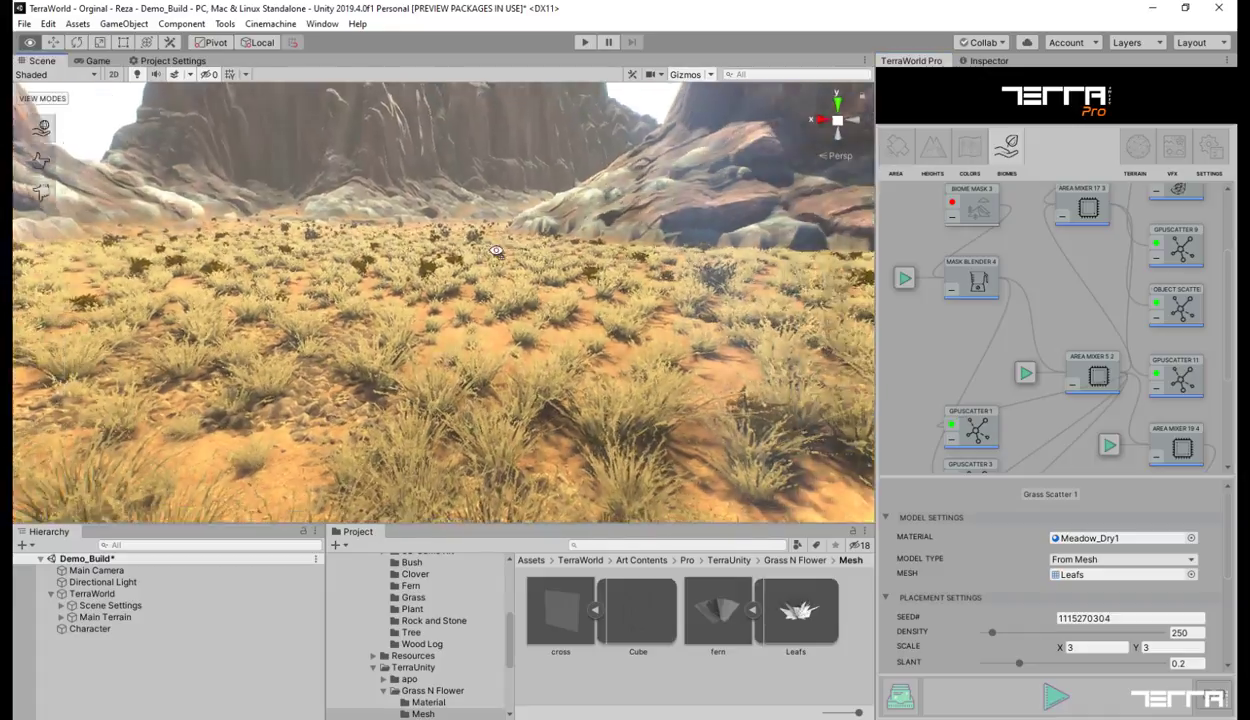
Step: Select Grass Scatter 1 under Main Terrain > Grass & Plants and enter Edit Placement
drag(495, 250, 771, 235)
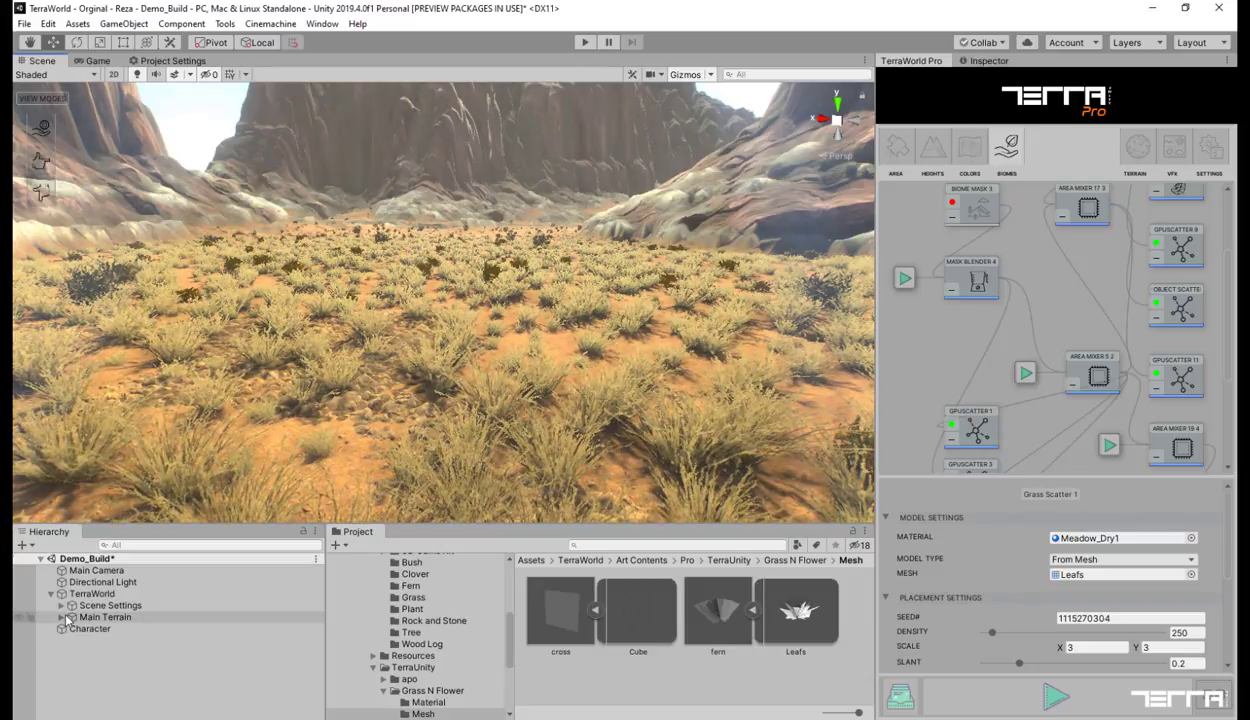
click(71, 617)
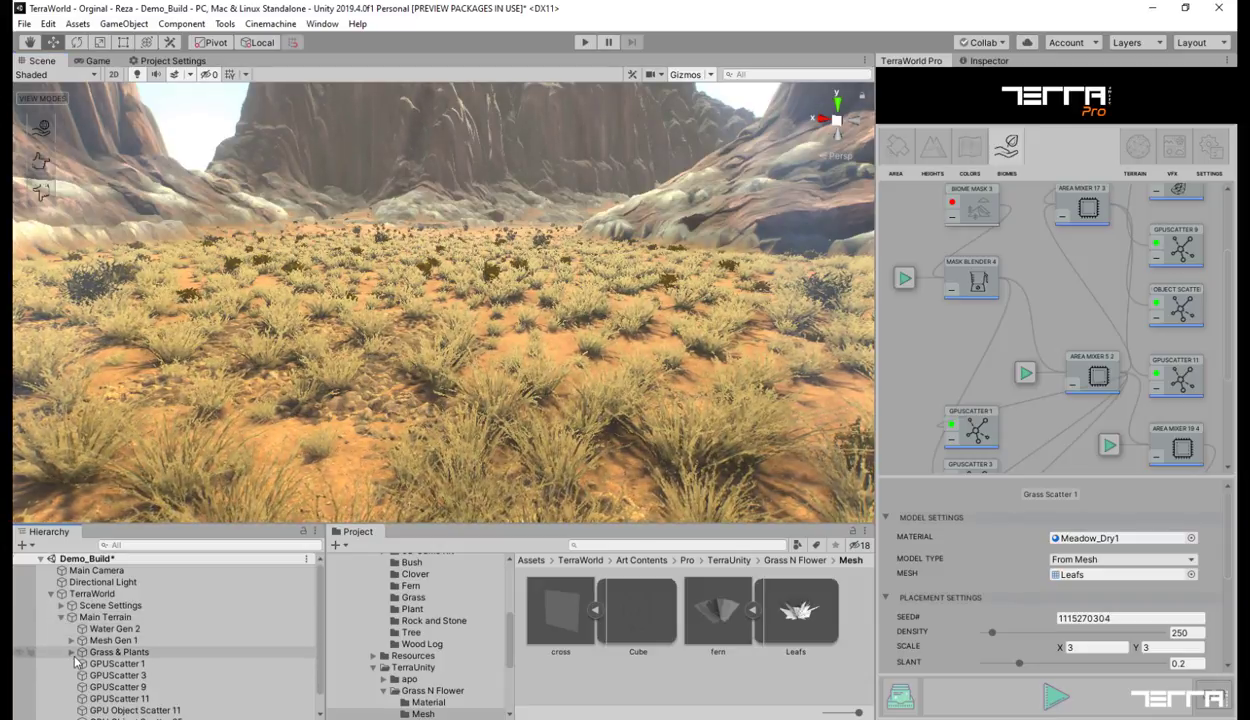
click(132, 663)
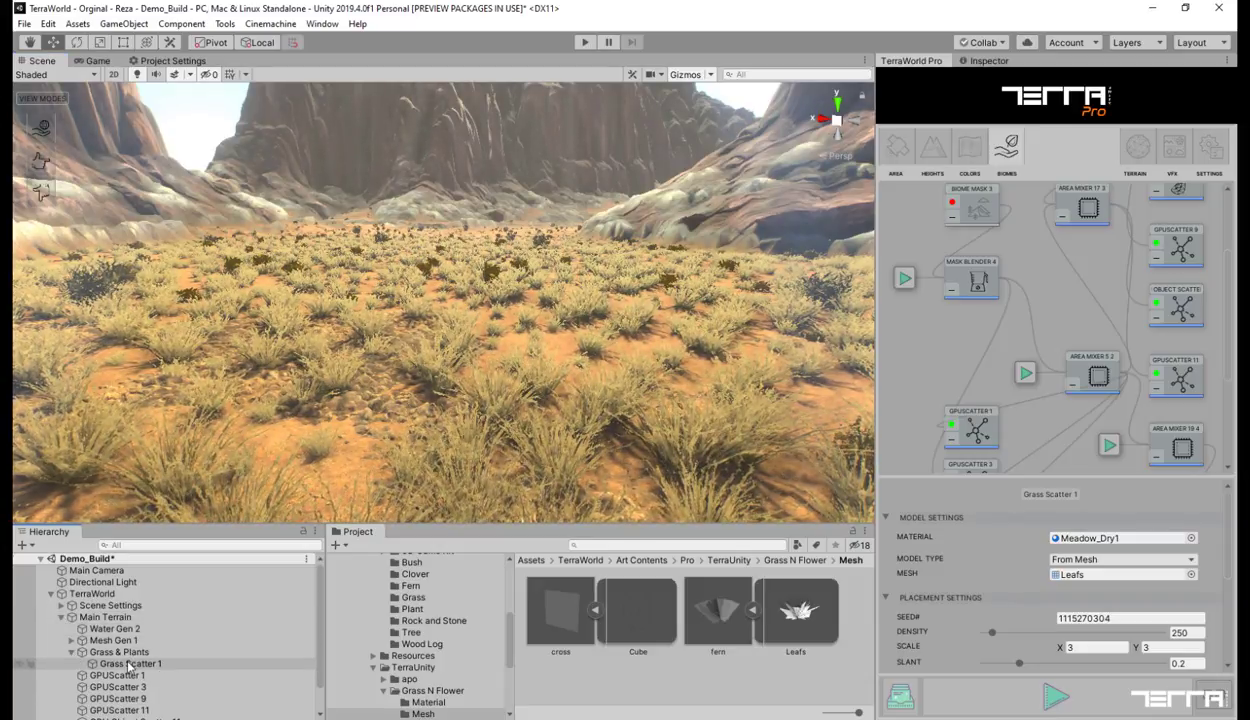
click(131, 663)
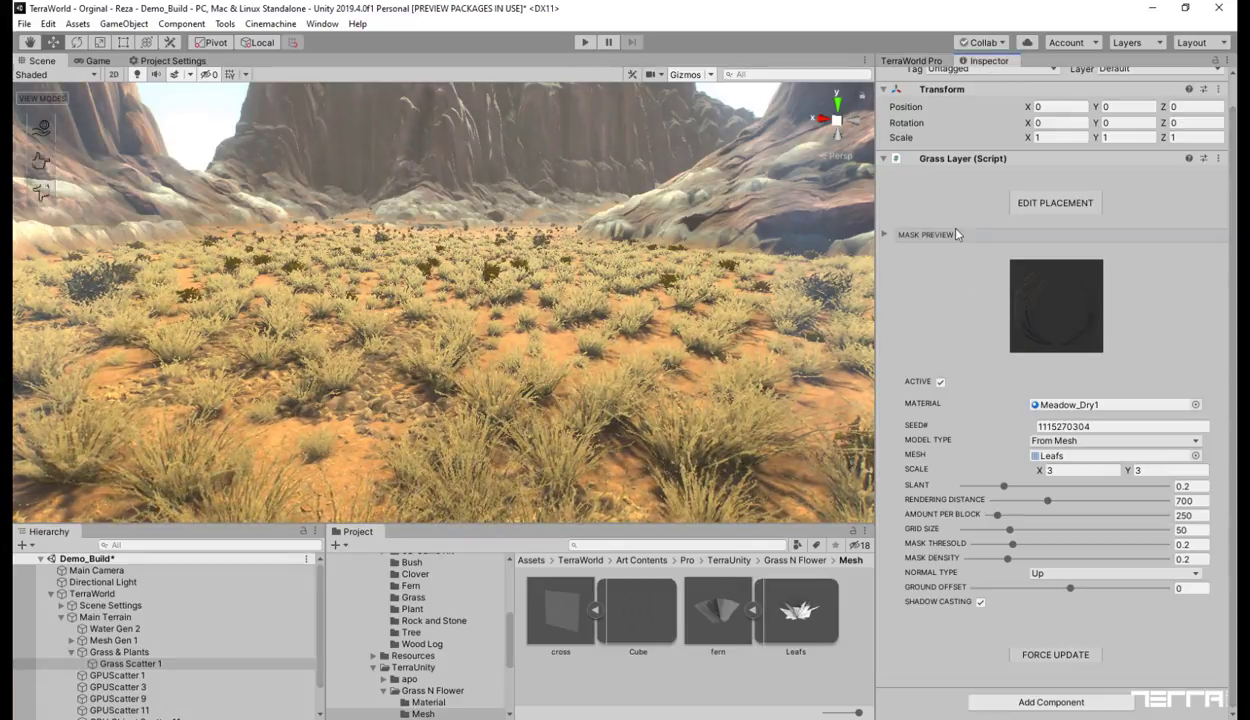
click(1055, 202)
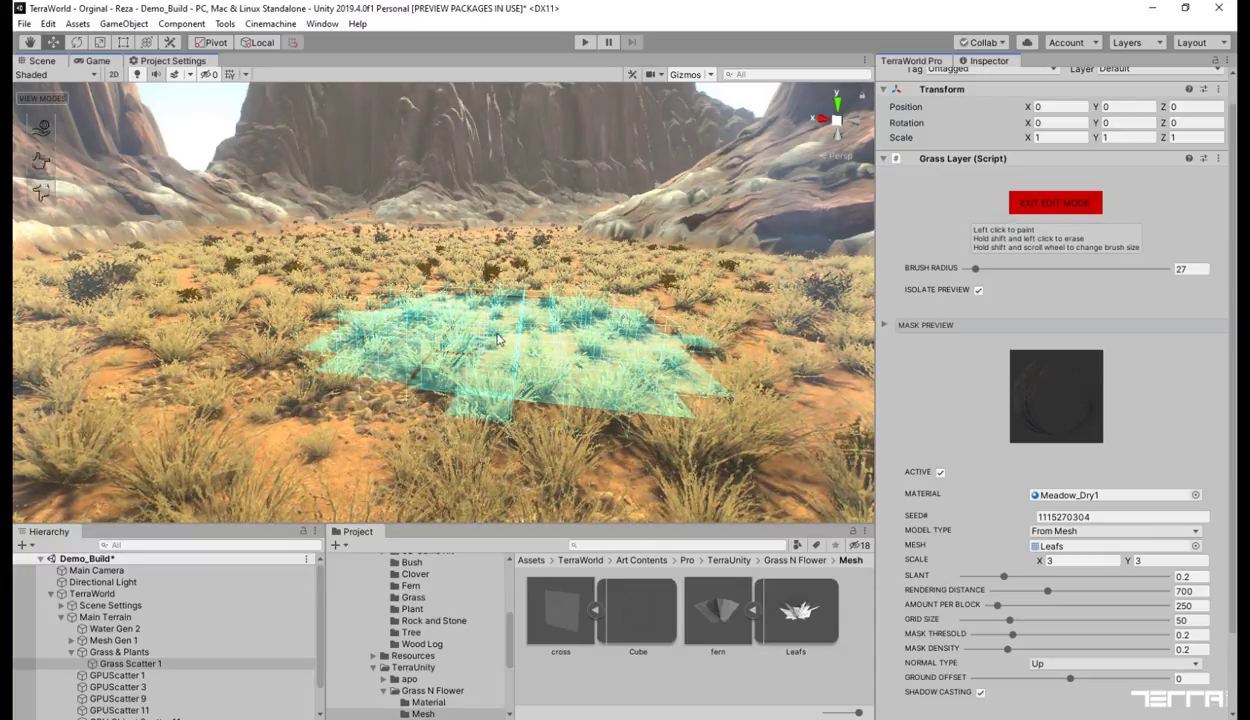
Step: Resize the brush, erase grass from a central valley patch, and exit edit mode
scroll(down, 3)
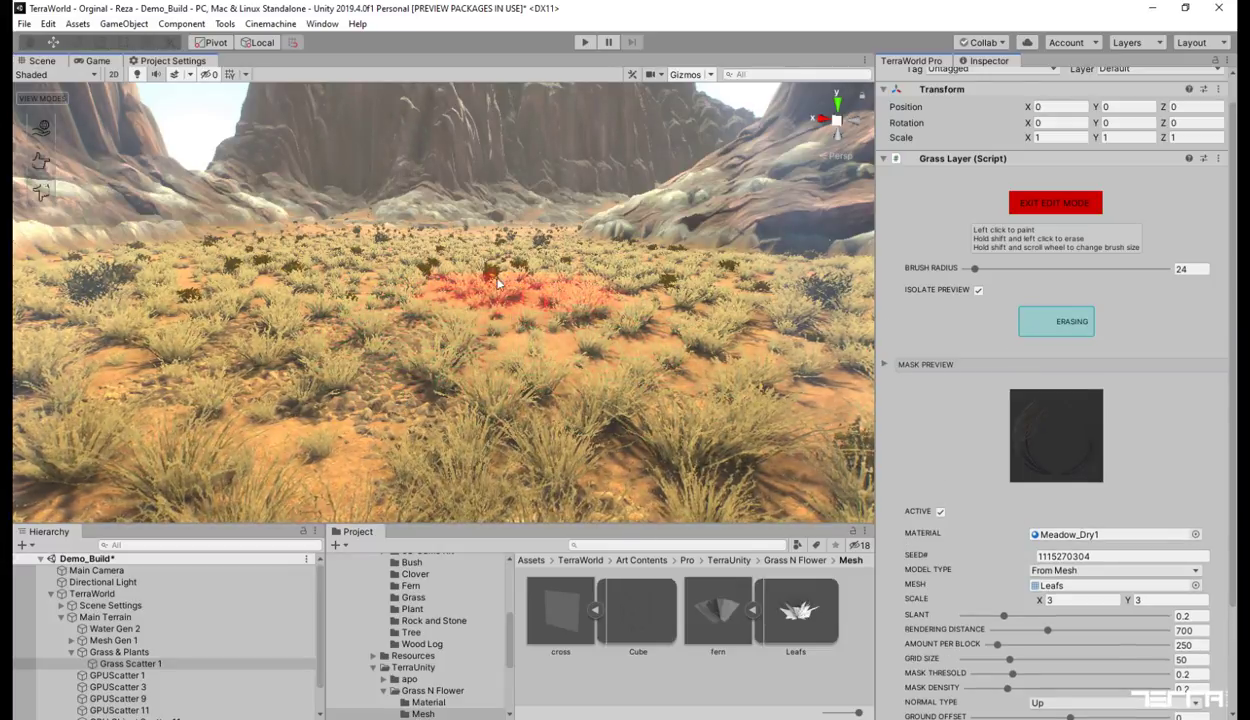
click(596, 326)
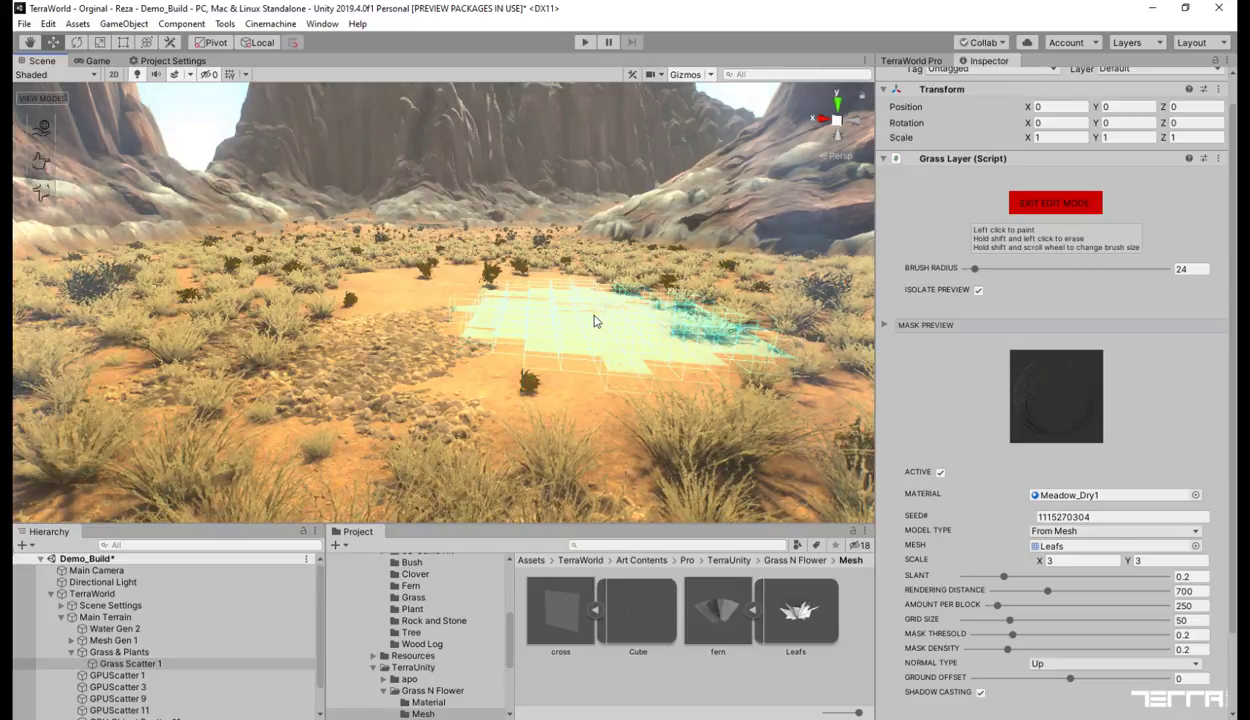
click(1055, 203)
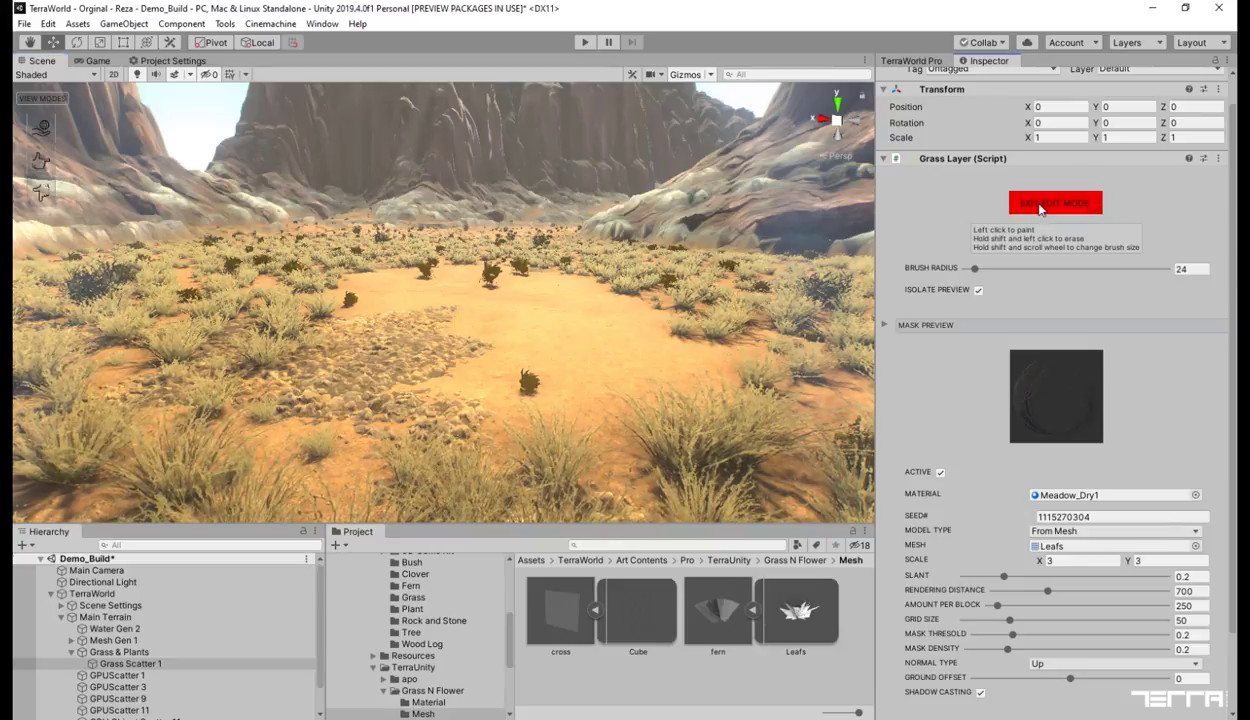
click(1055, 202)
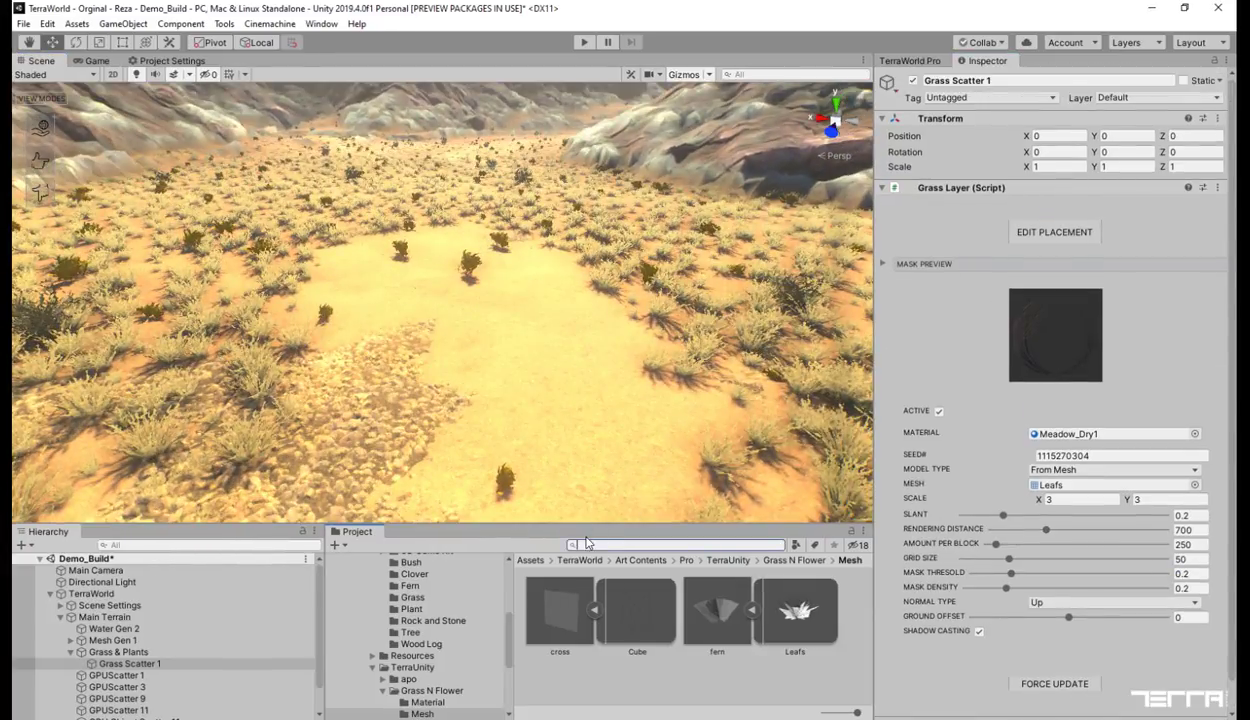
Step: Search the Project for Rock and place Rock_31_B in the Scene view
text(Rock t:Prefab)
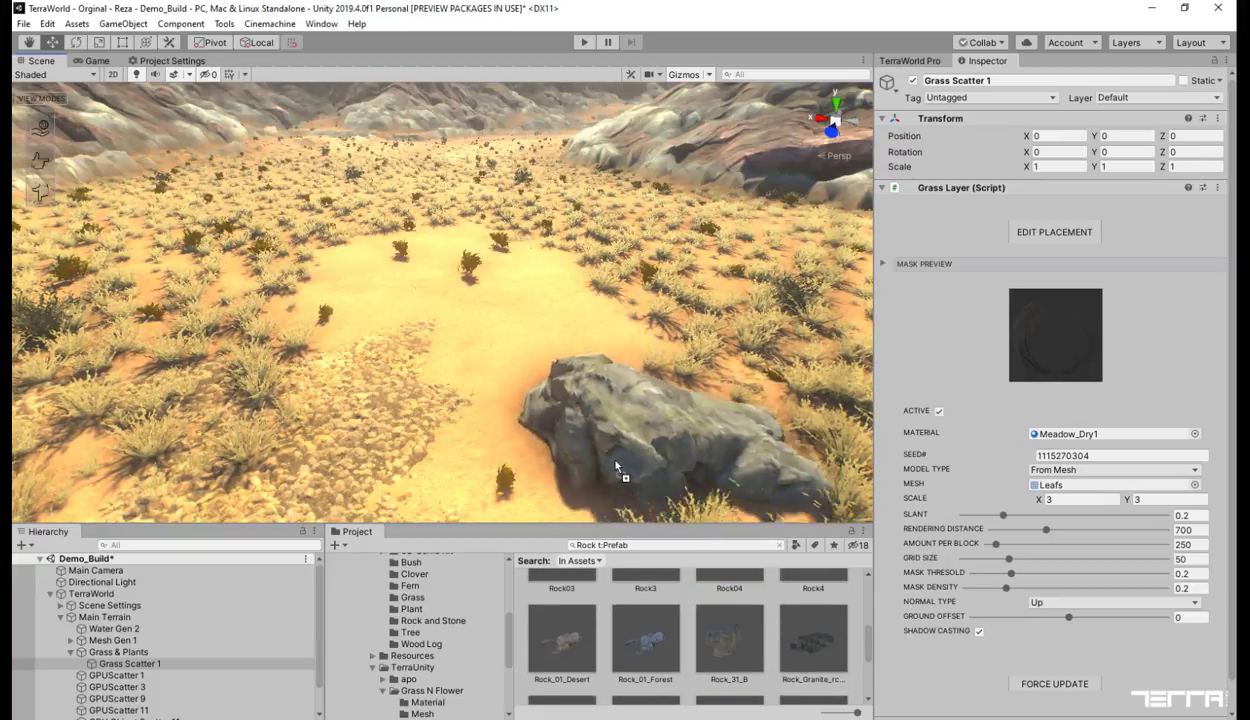
click(615, 450)
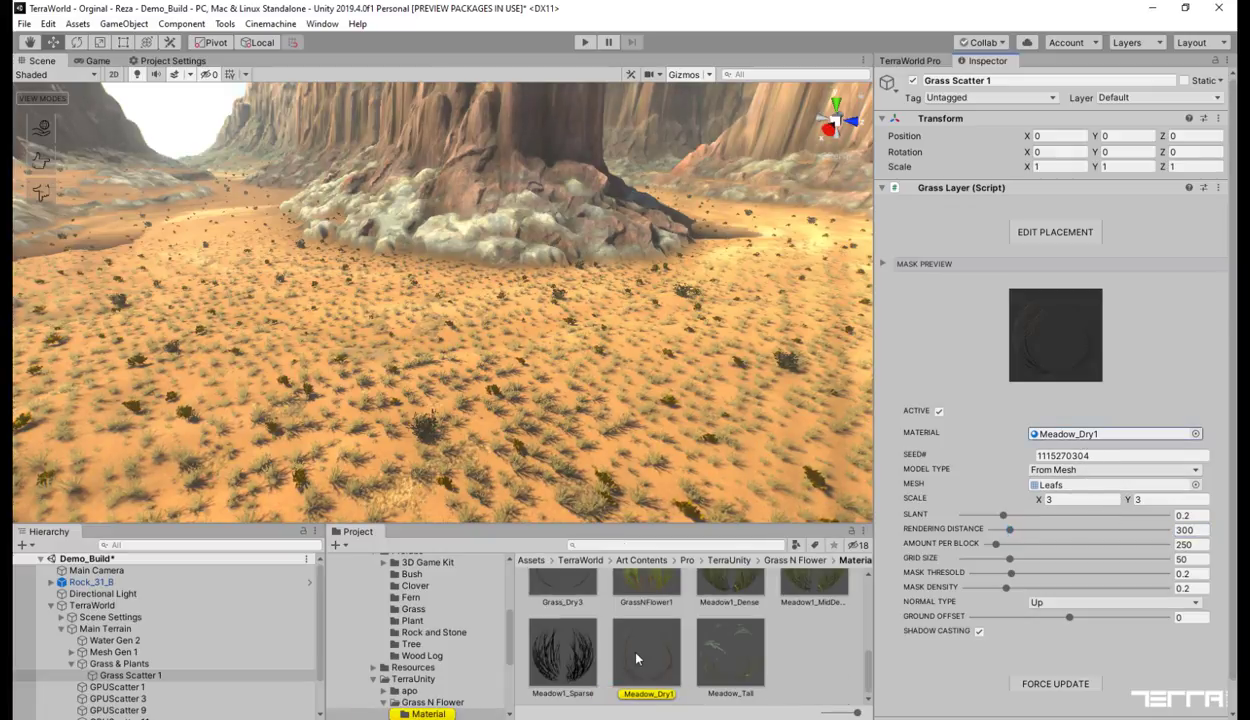
Step: Lower the Meadow_Dry1 alpha cutoff to 0.25, raise it to about 0.345, then enter Play mode
click(647, 655)
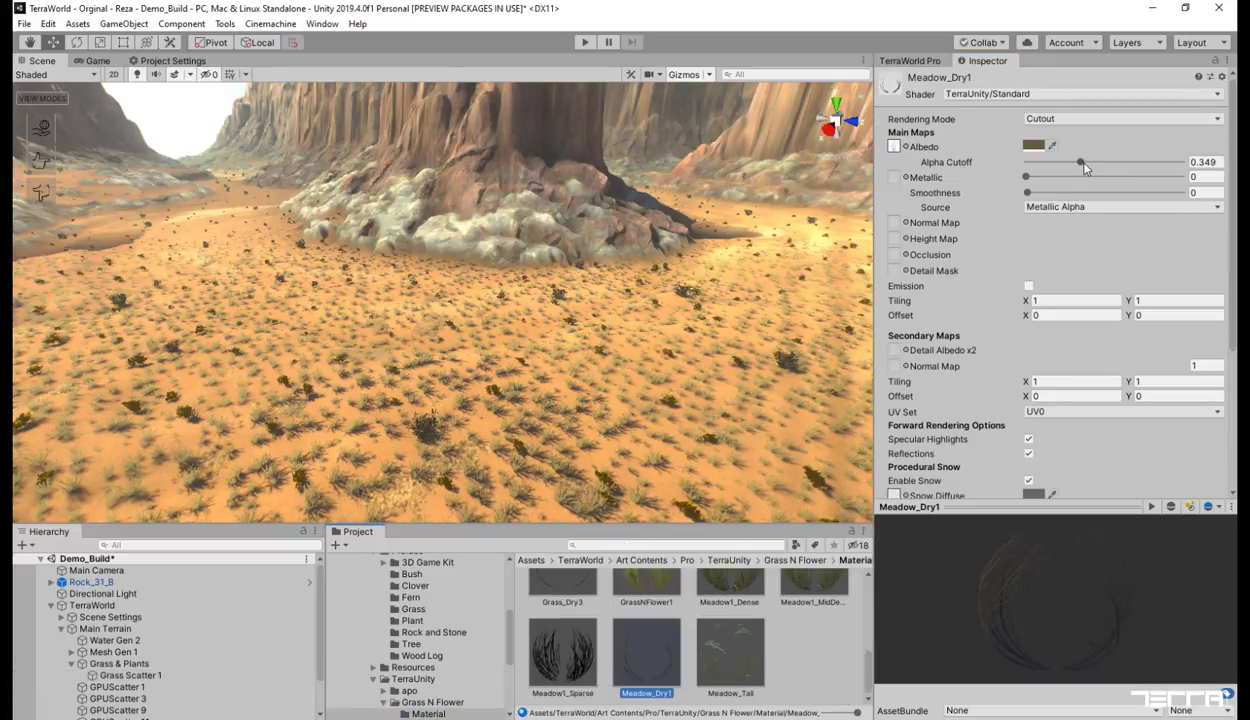
drag(1080, 162, 1073, 162)
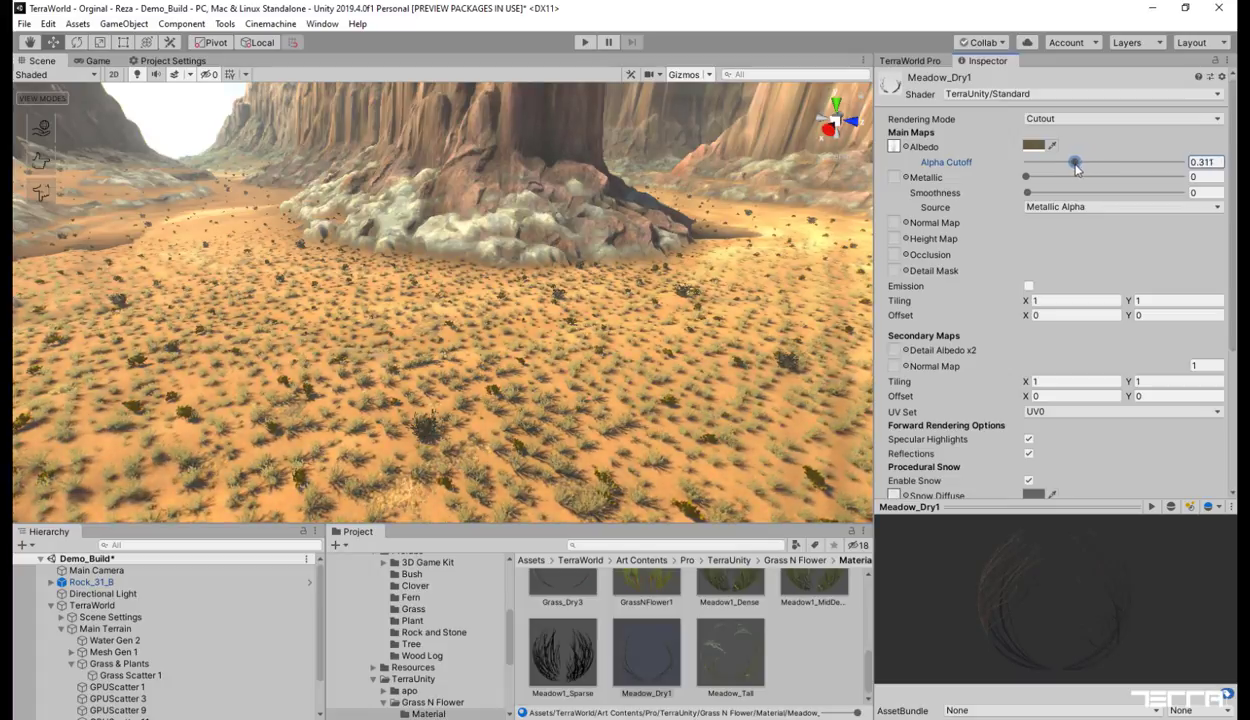
drag(1076, 162, 1066, 162)
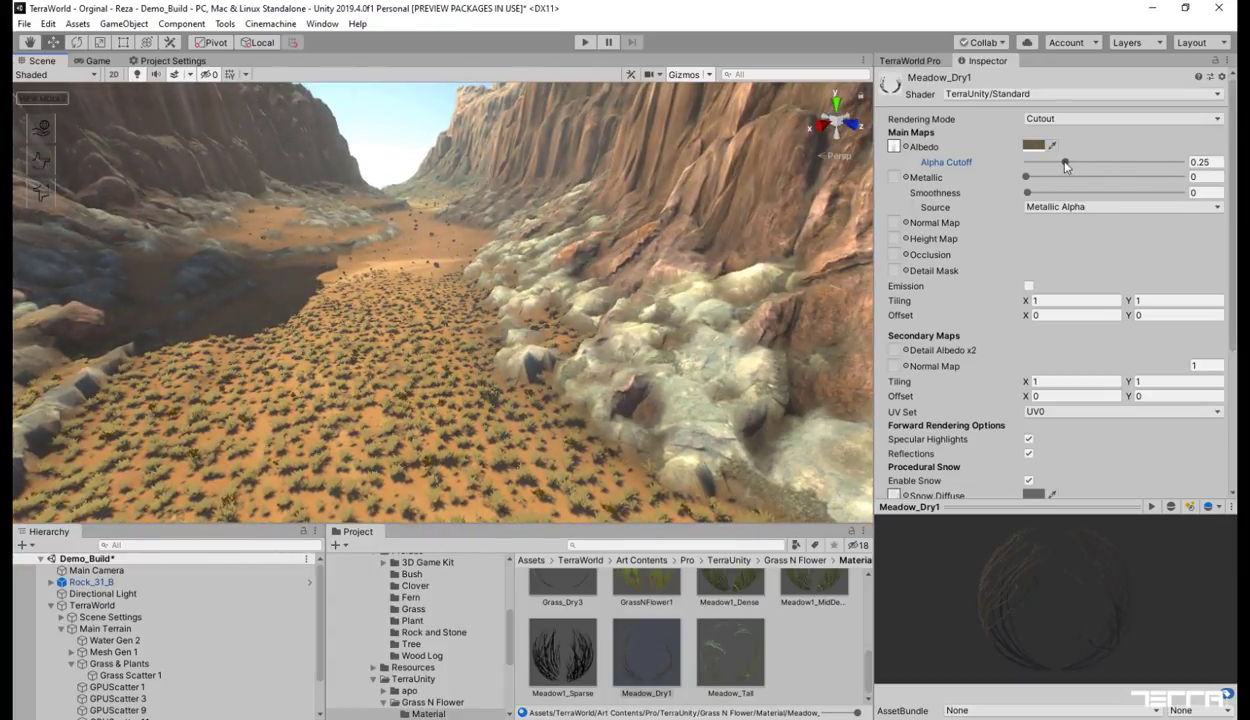
drag(1065, 162, 1080, 162)
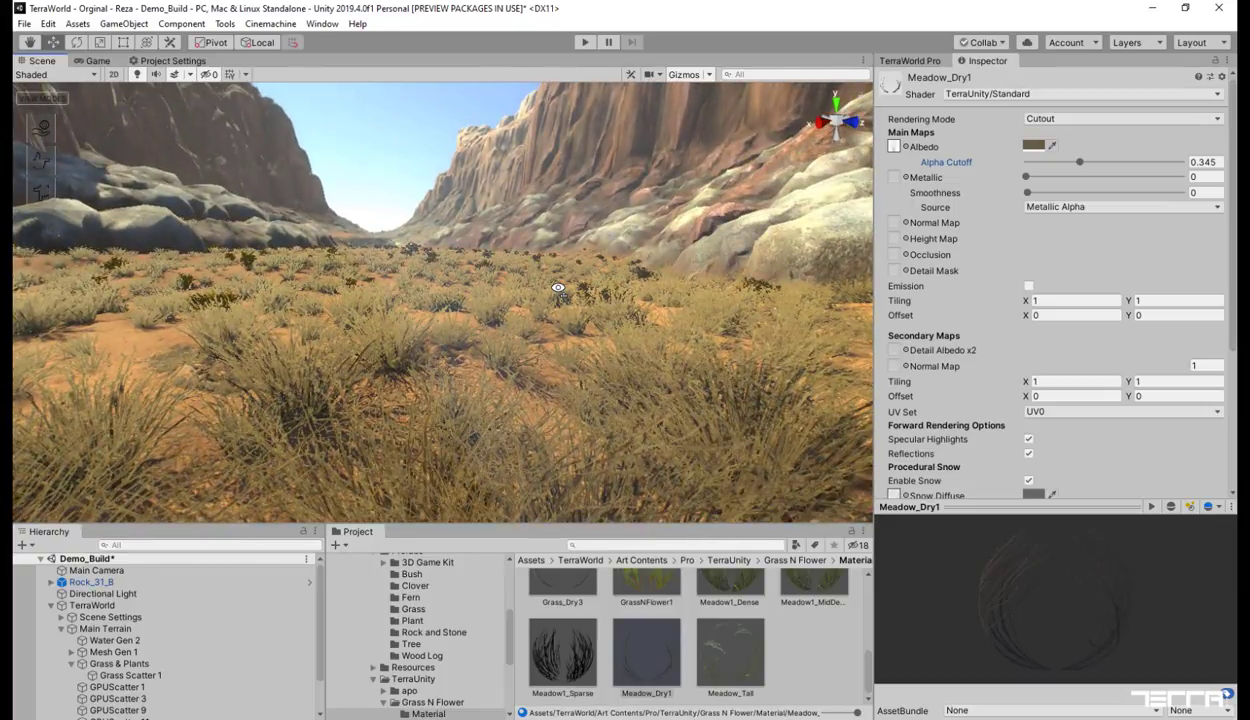
click(585, 42)
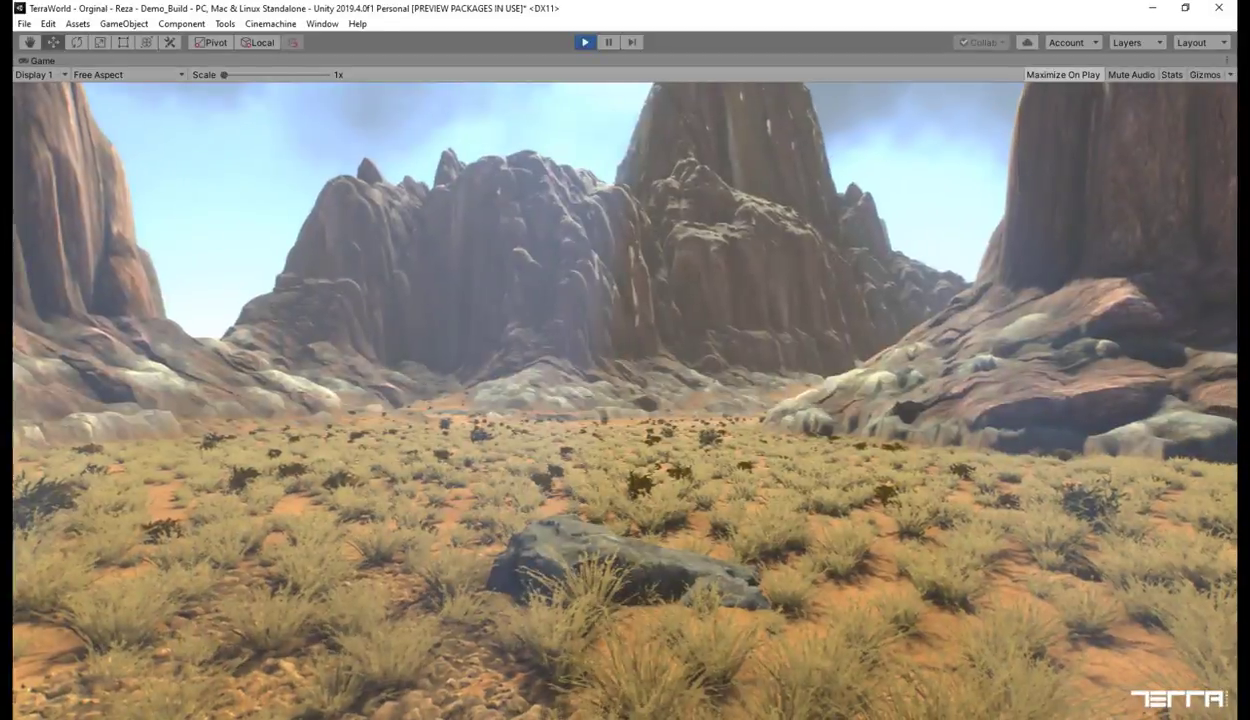